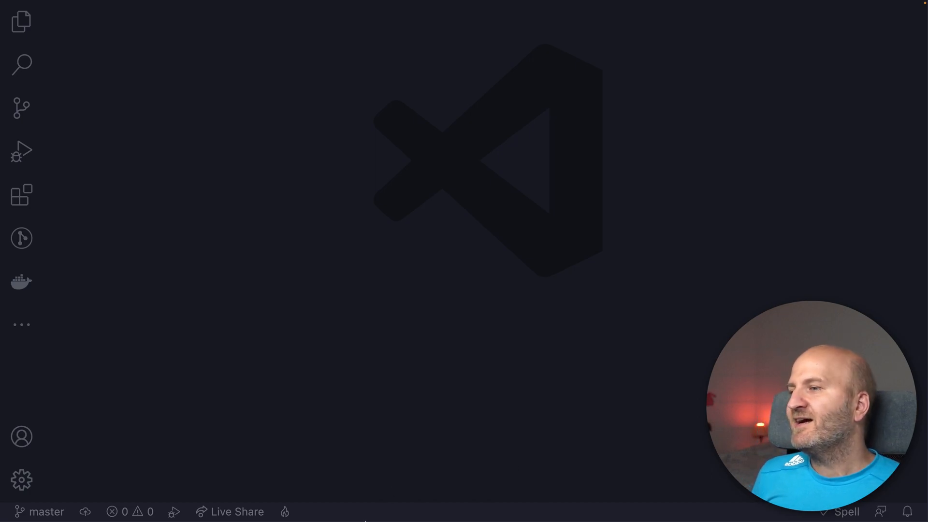
Browse the Demo2 project and view AssetContext.cs in the Data folder.
click(21, 21)
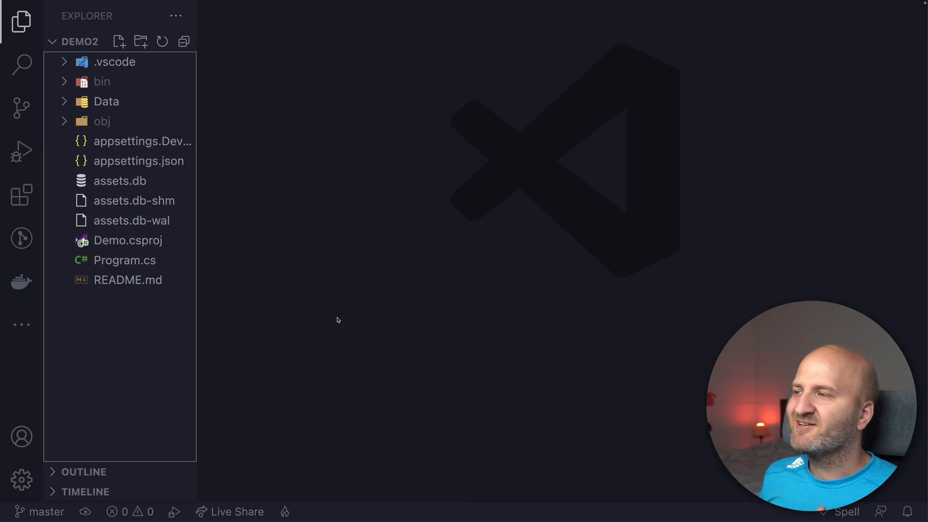
click(106, 101)
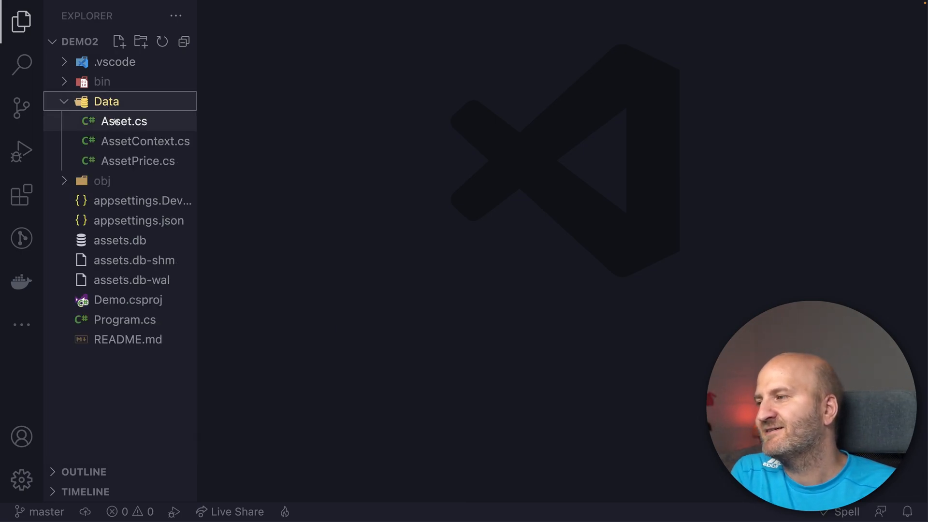
click(145, 141)
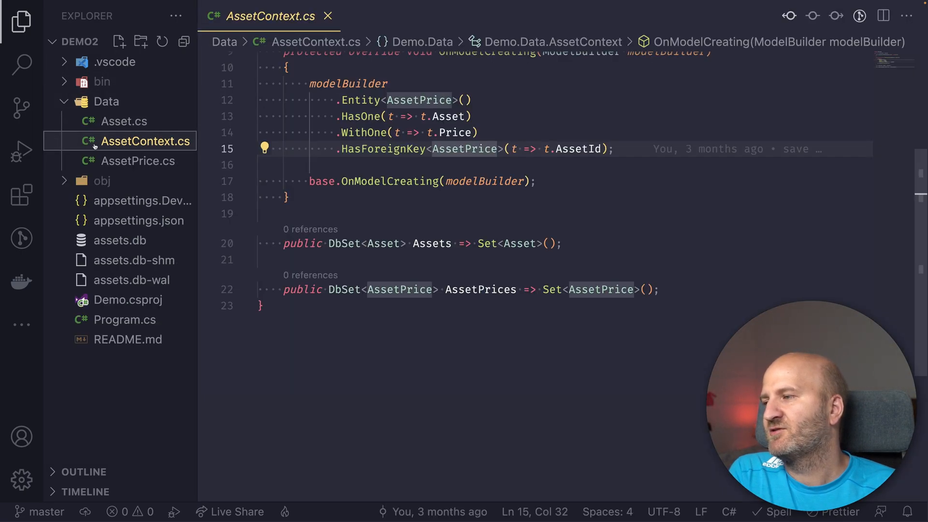
scroll(up, 3)
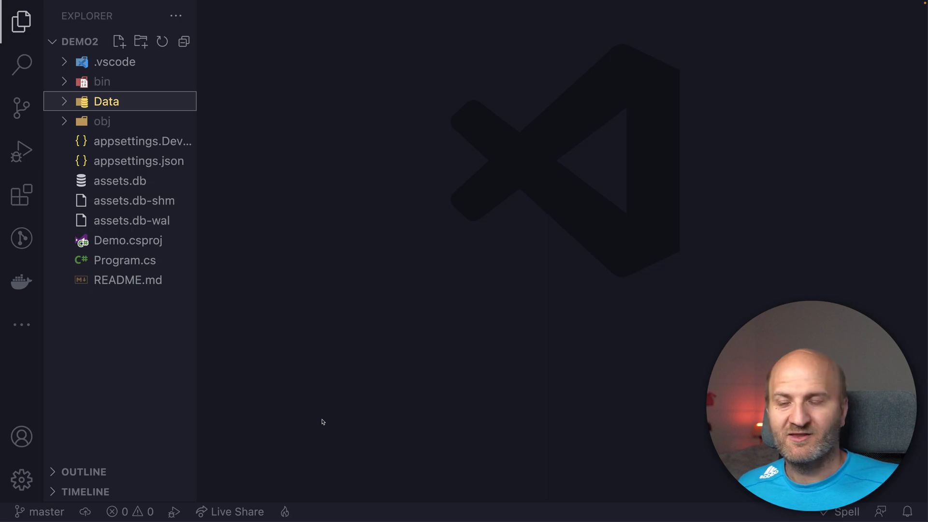
mouse_move(137, 361)
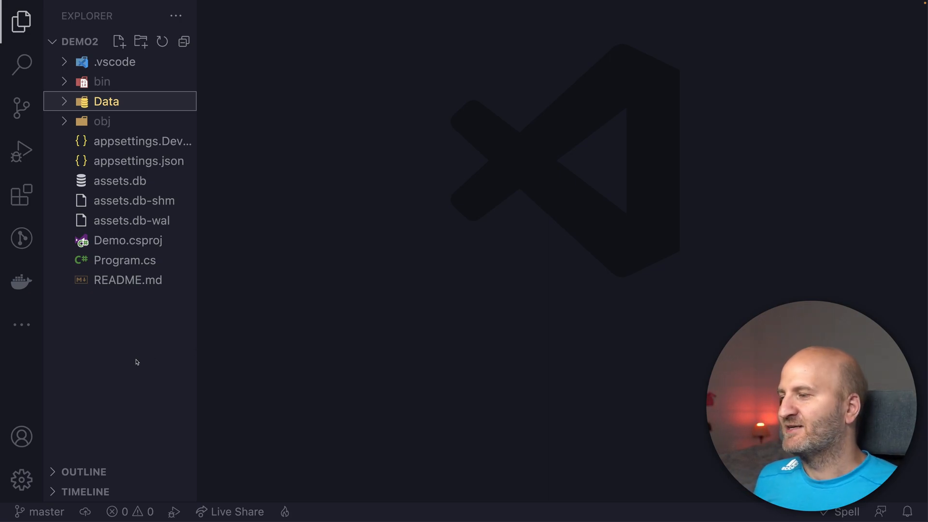
In Program.cs, move AddGraphQLServer() onto its own line under builder.Services.
click(125, 260)
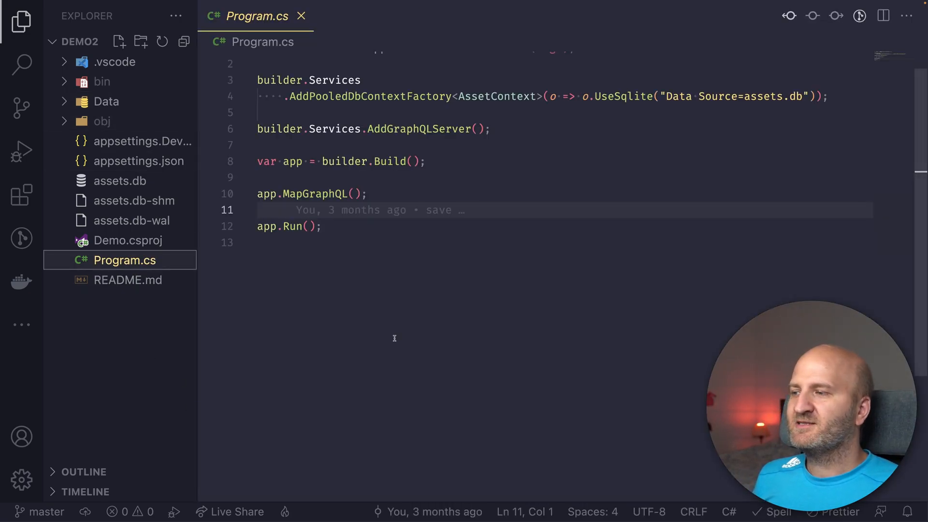
scroll(up, 3)
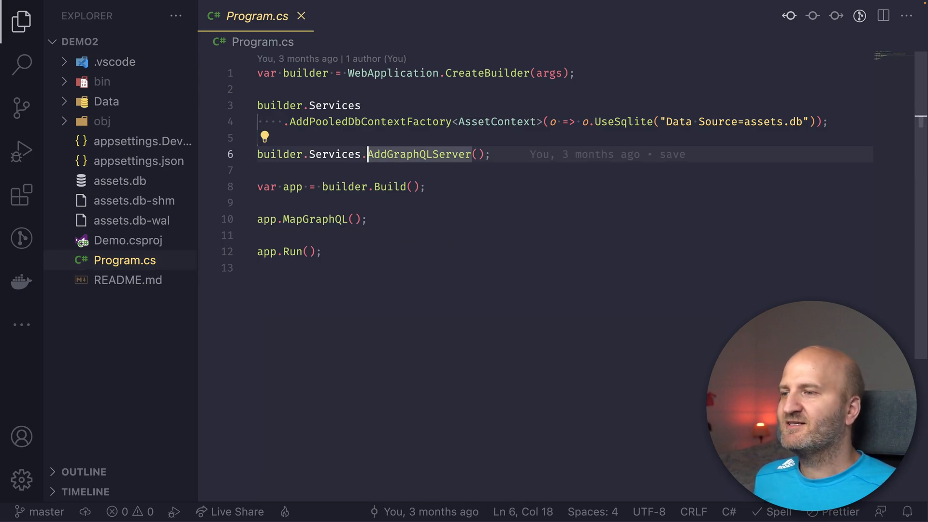
key(Enter)
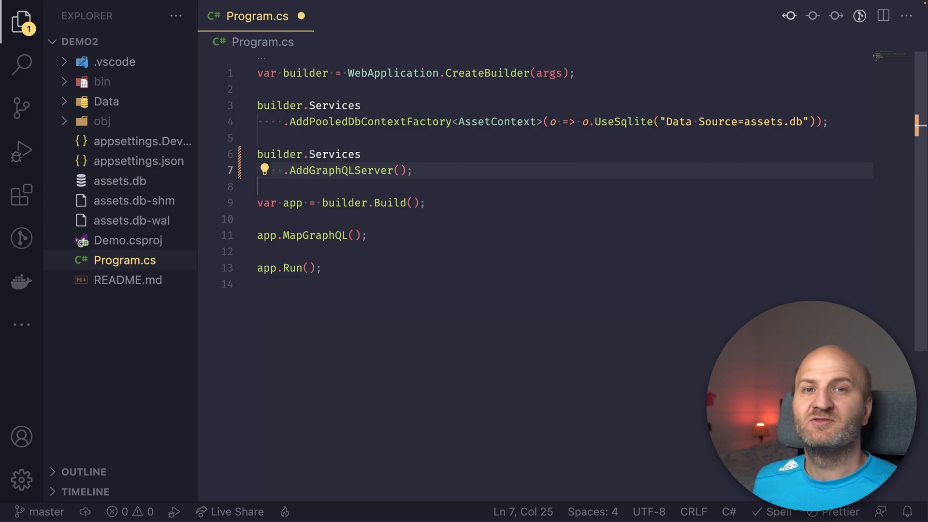
mouse_move(104, 323)
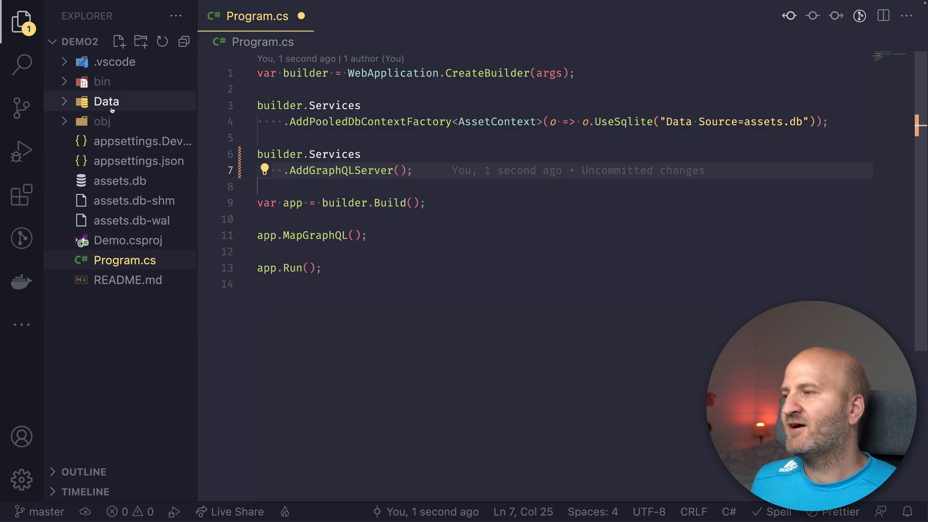
mouse_move(106, 101)
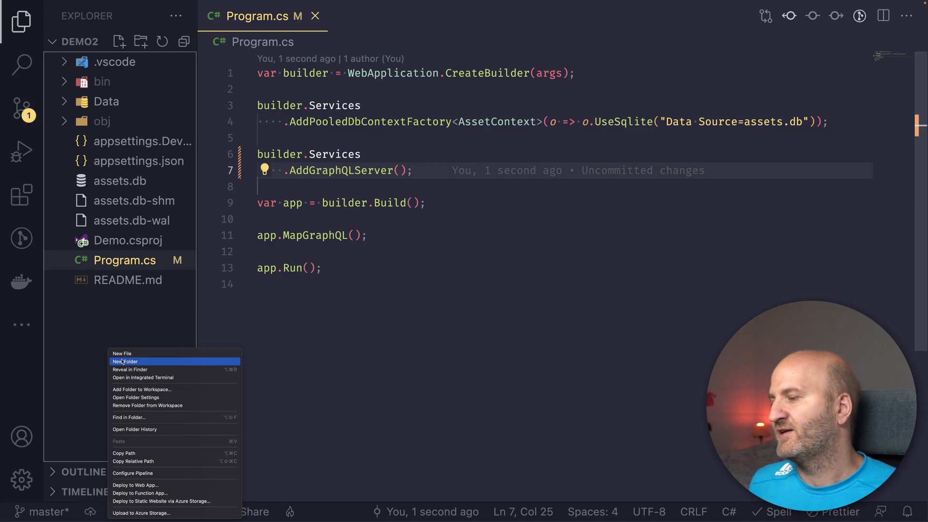
Create Query.cs with a [UsePaging] GetAssets resolver ordered by TradableMarketCapRank.
click(122, 353)
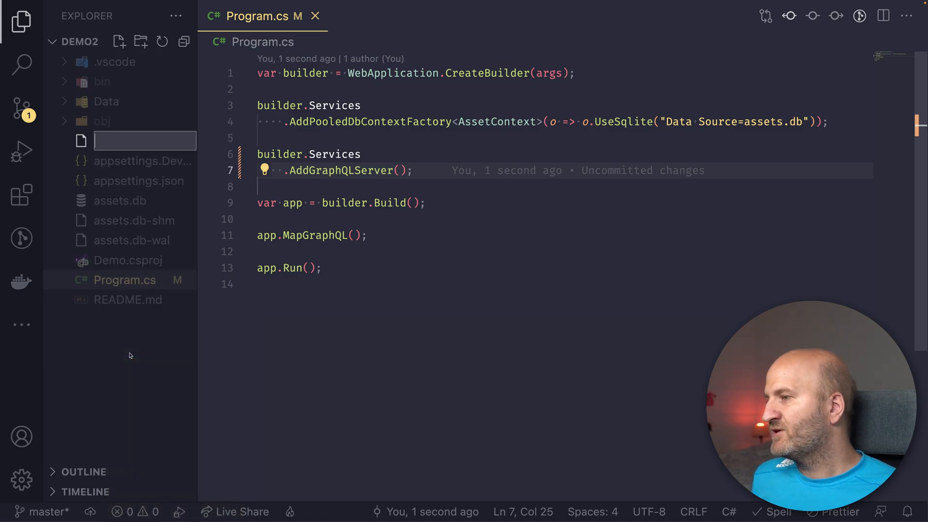
text(Query.c)
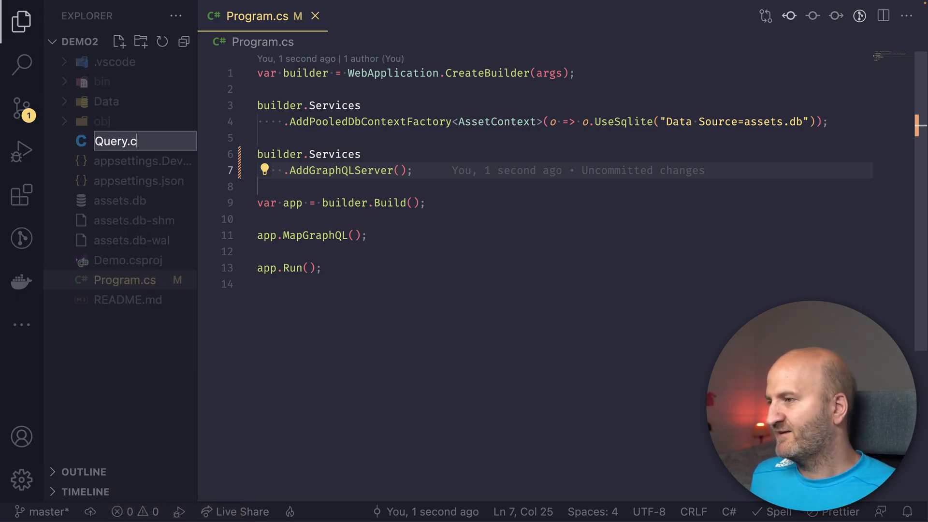
key(Enter)
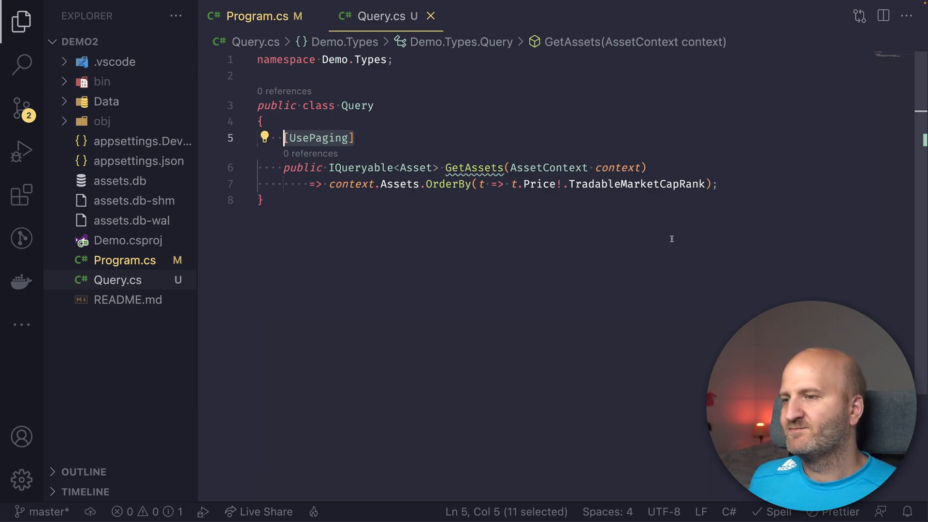
click(627, 184)
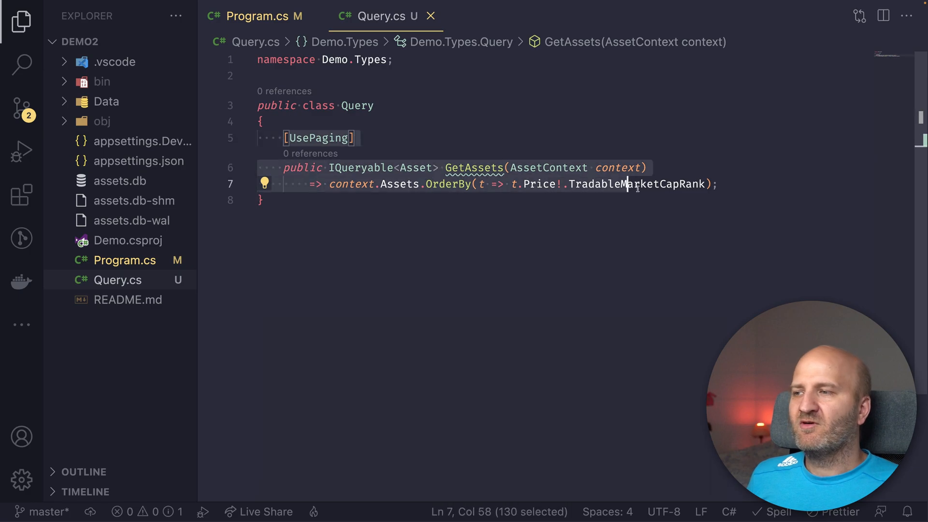
click(716, 184)
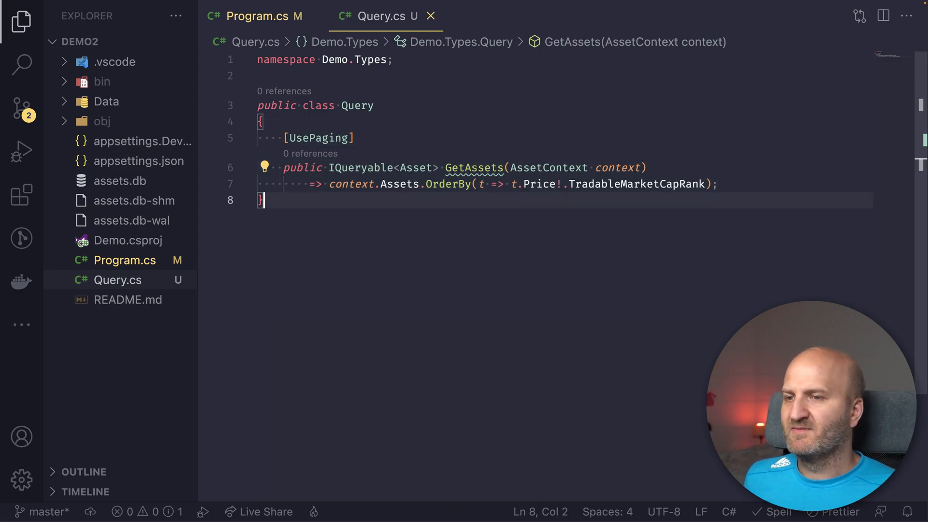
Add async GetAssetById and GetAssetPriceById methods using FirstOrDefaultAsync to Query.cs.
key(Enter)
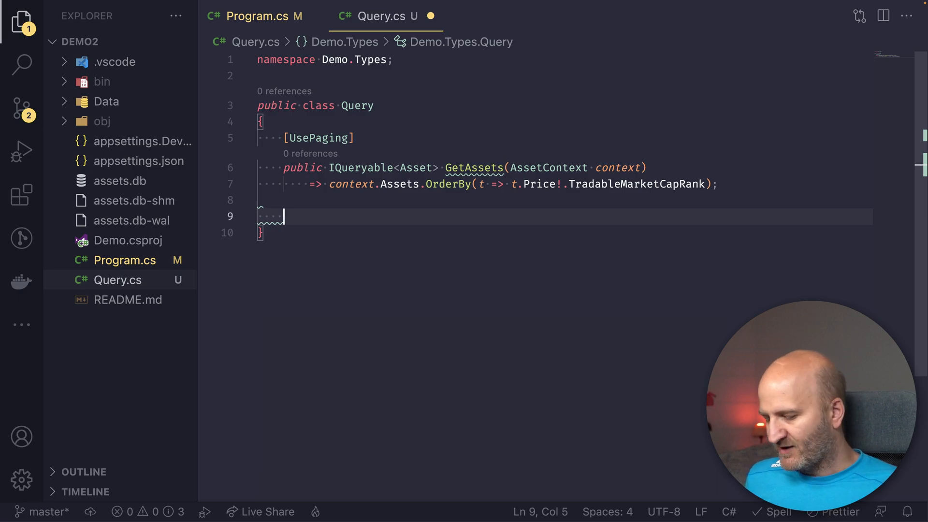
text(_Que)
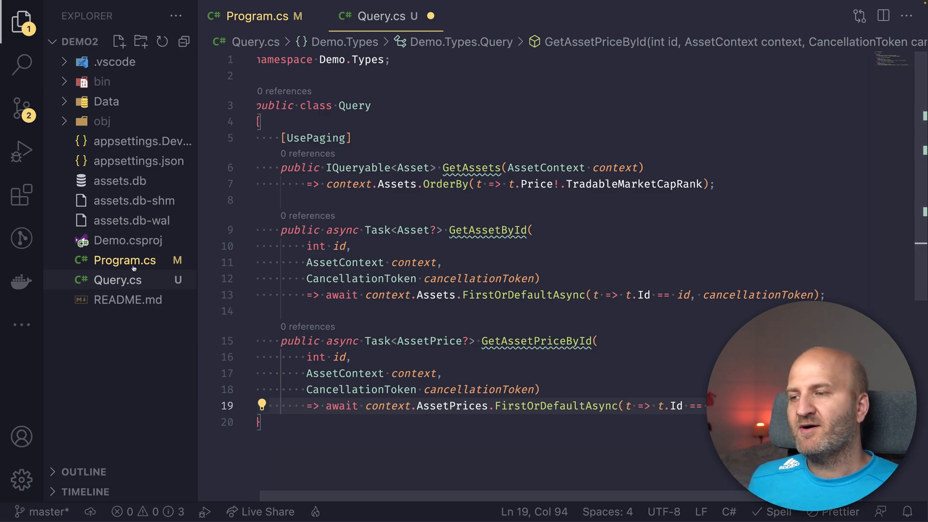
mouse_move(426, 340)
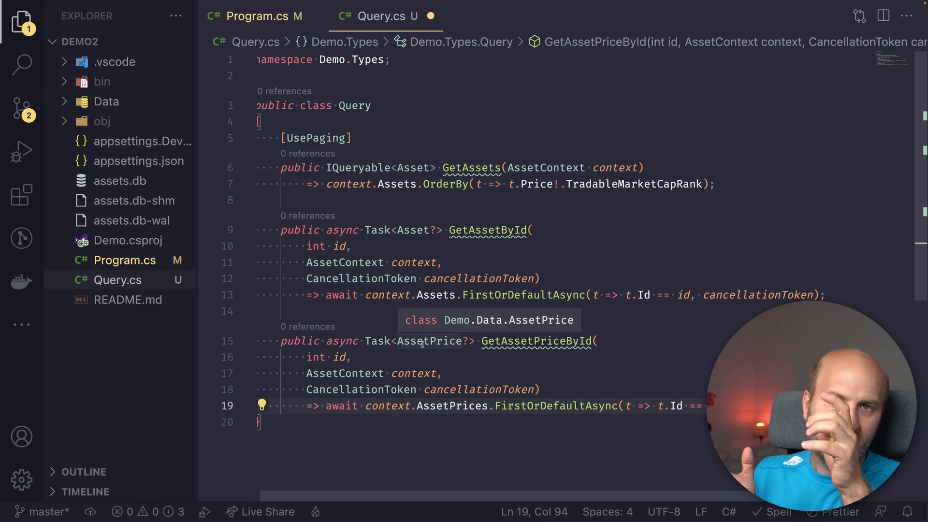
mouse_move(117, 287)
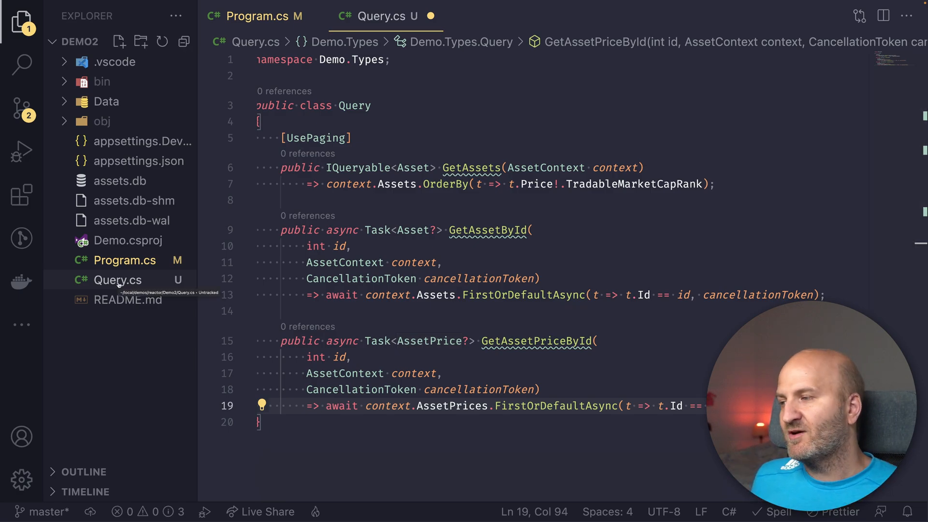
Create AssetNode.cs with a [Node] AssetNode : Asset class and static [NodeResolver] GetAssetById.
click(118, 41)
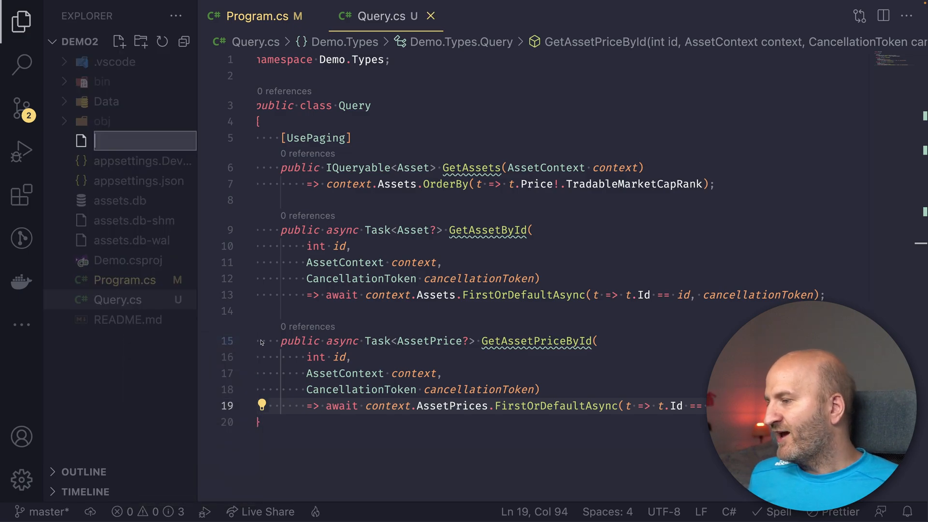
text(A)
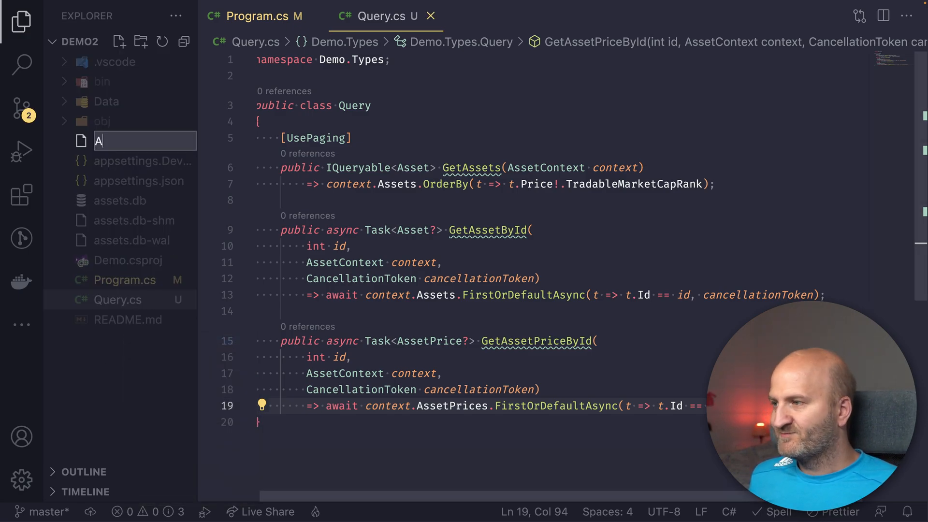
text(AssetNode.cs)
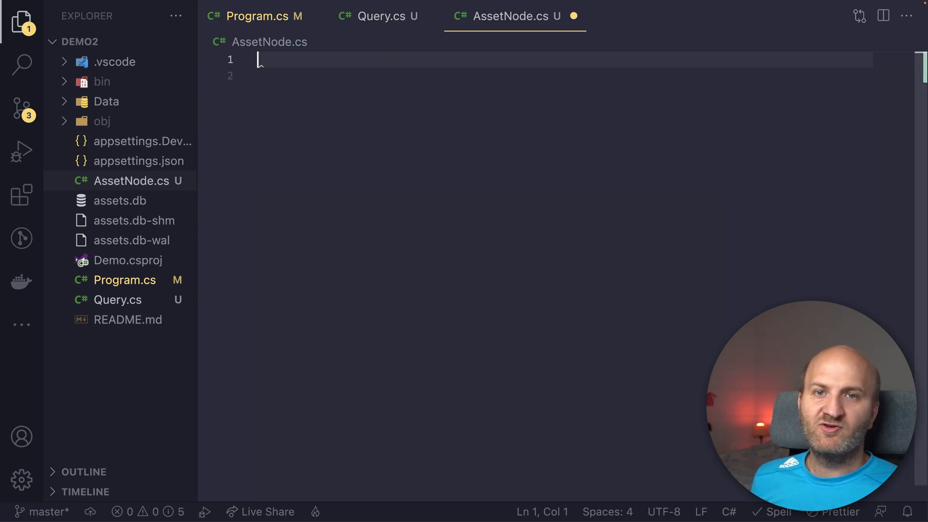
text(_)
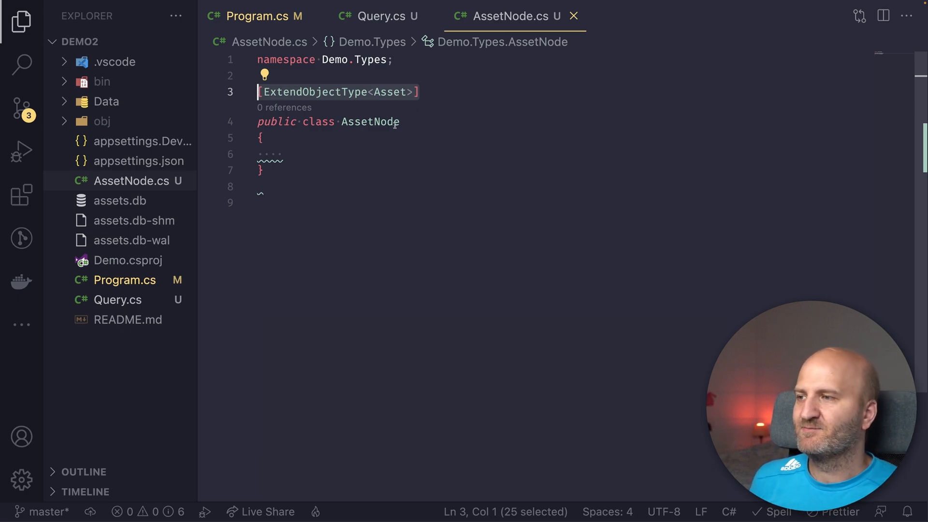
mouse_move(350, 207)
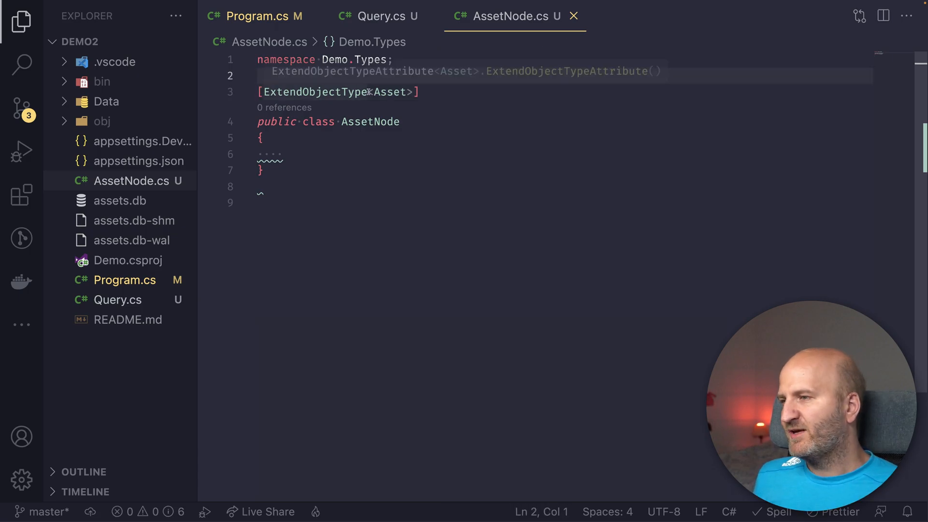
text(Node])
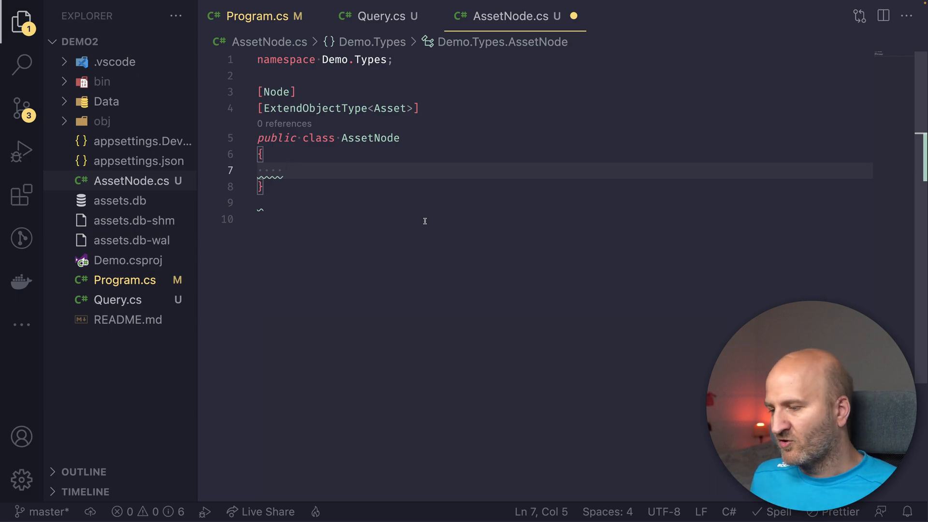
text(GetAssetById()
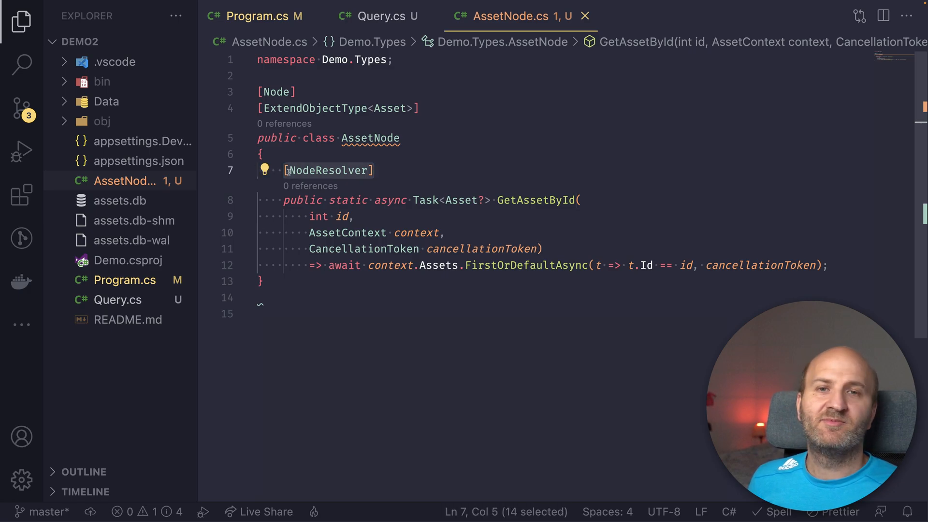
mouse_move(490, 205)
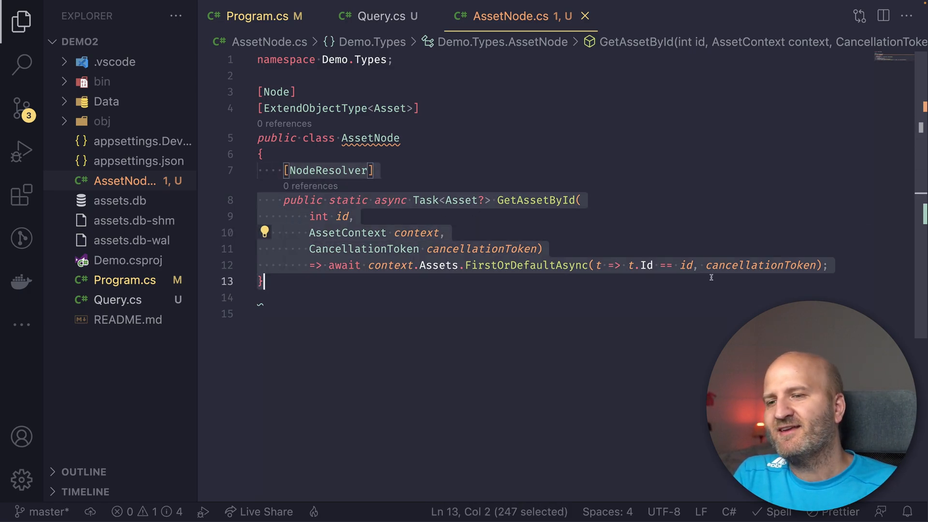
click(376, 16)
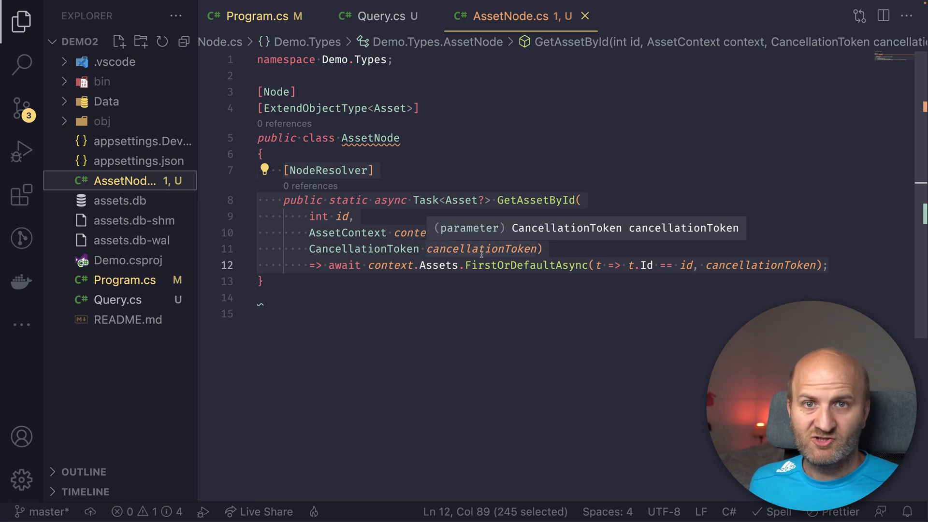
mouse_move(413, 279)
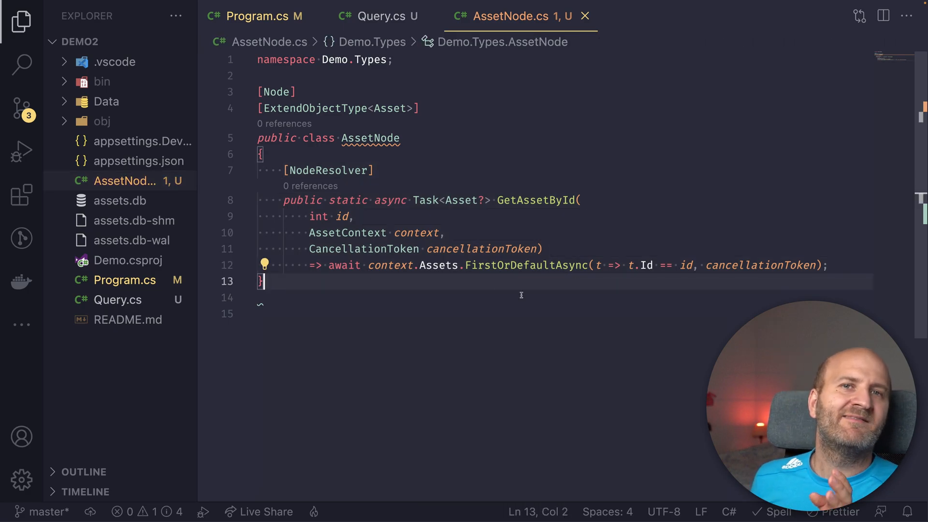
click(822, 265)
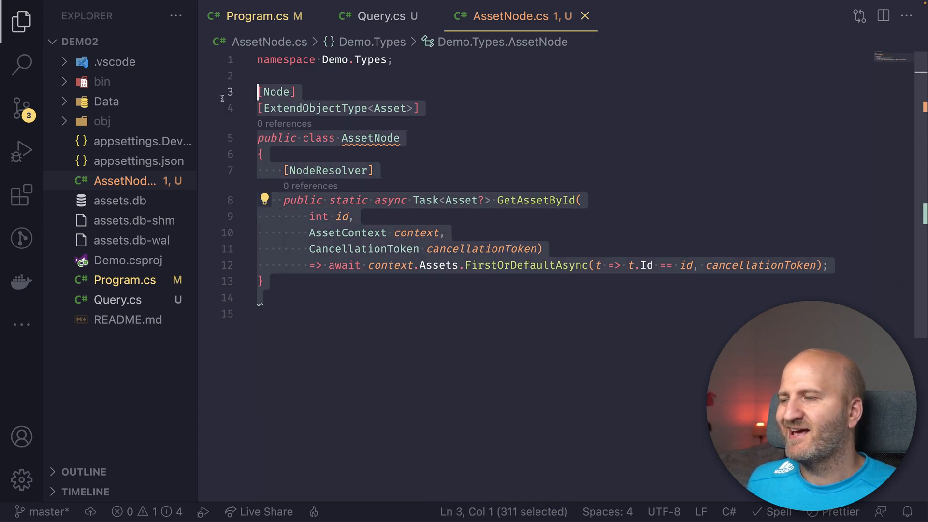
click(342, 232)
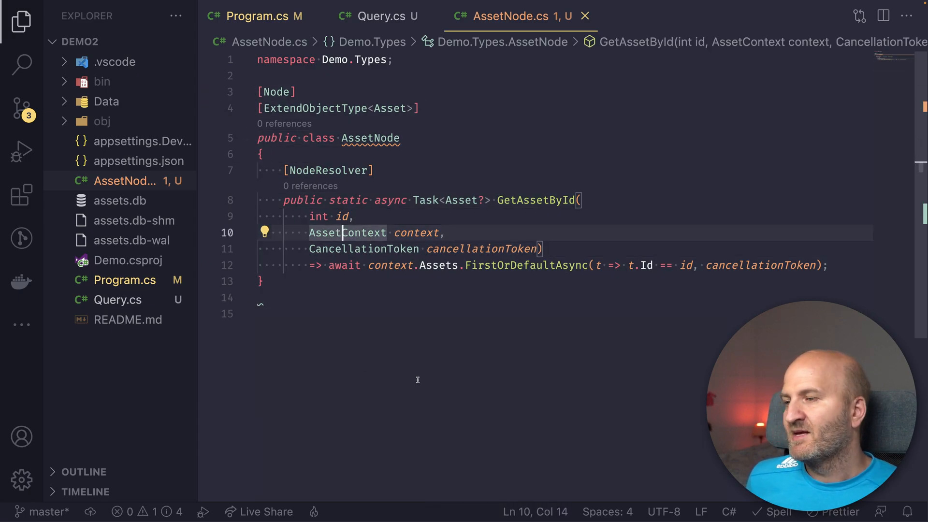
Create AssetPriceNode.cs with a [Node] class extending AssetPrice and the _GetAssetPriceById snippet.
right_click(82, 385)
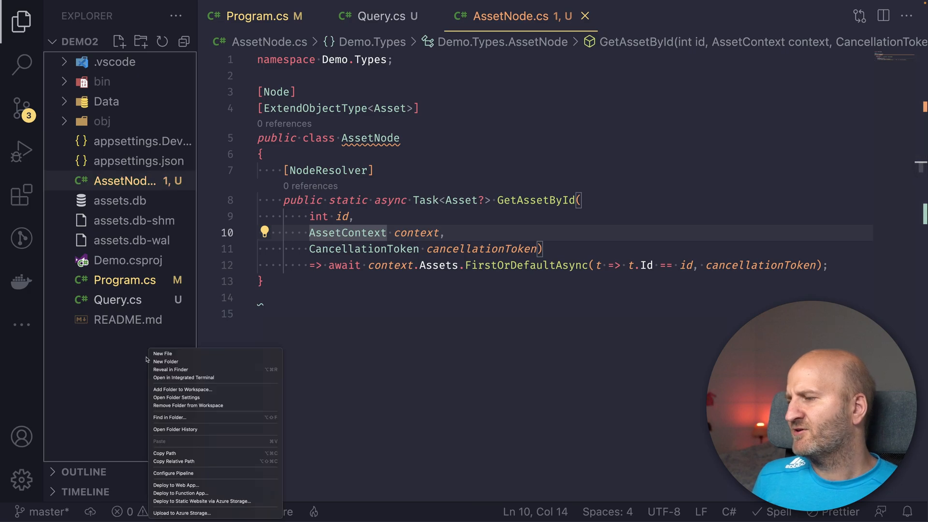
click(163, 353)
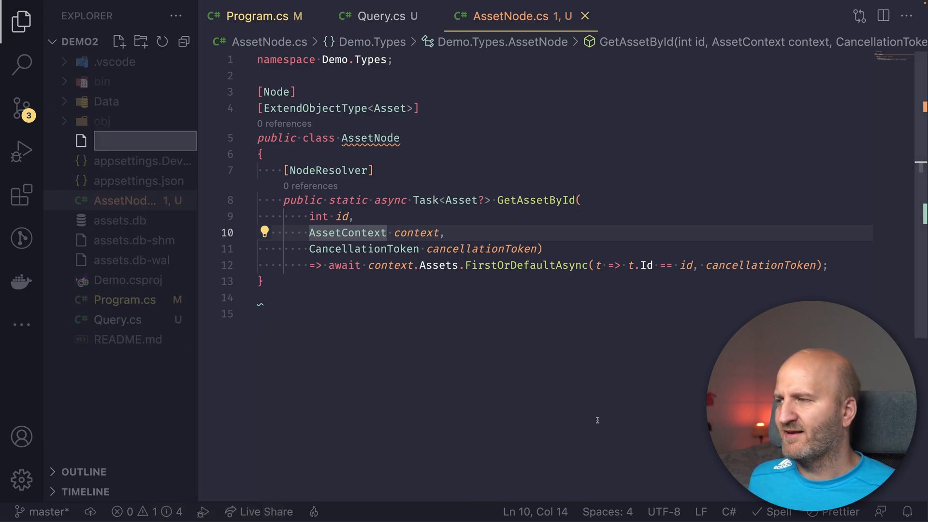
text(Asset)
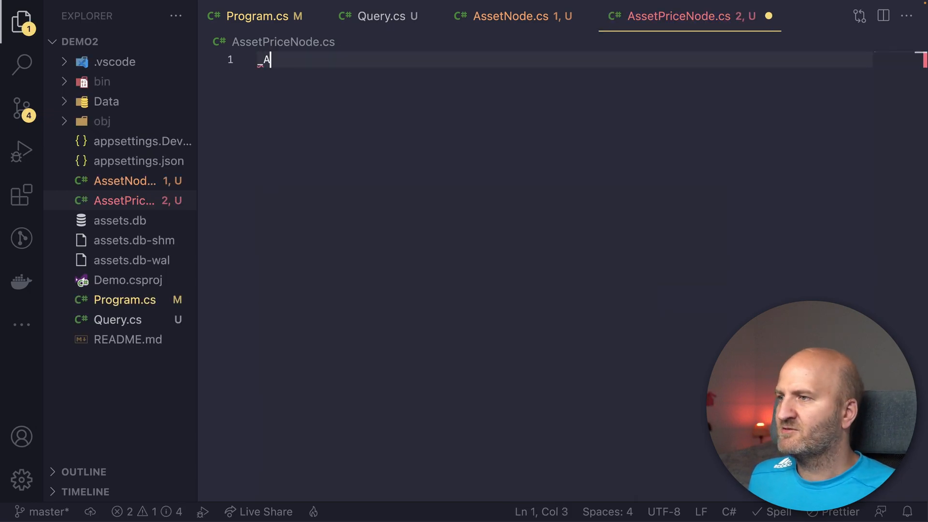
text(ssetPrice>])
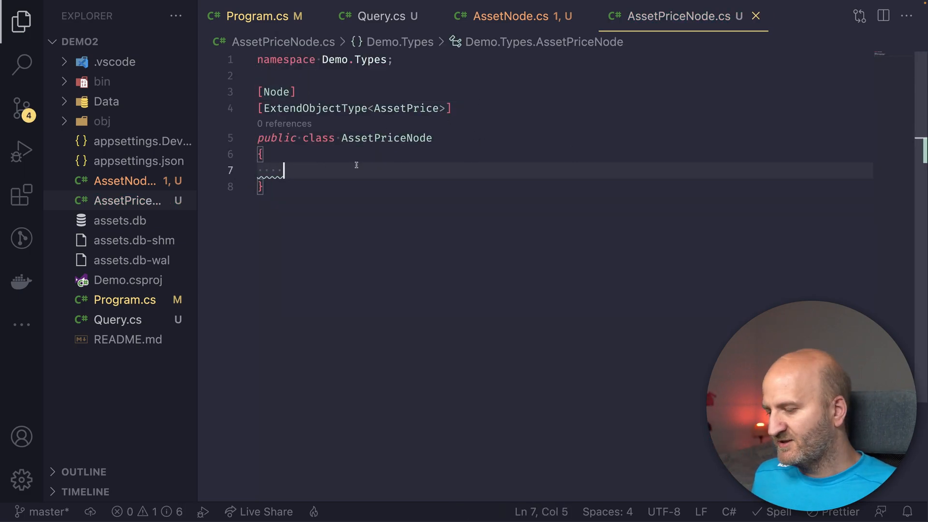
text(_Get)
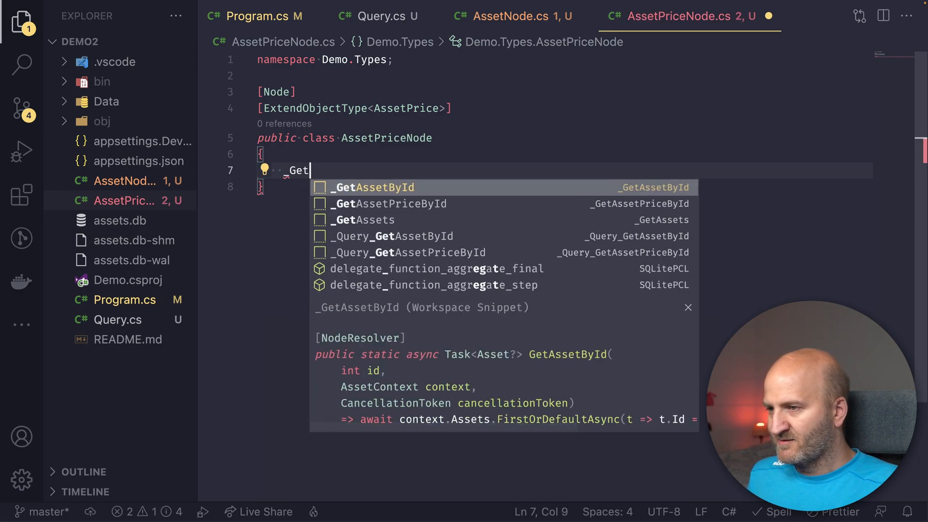
click(389, 204)
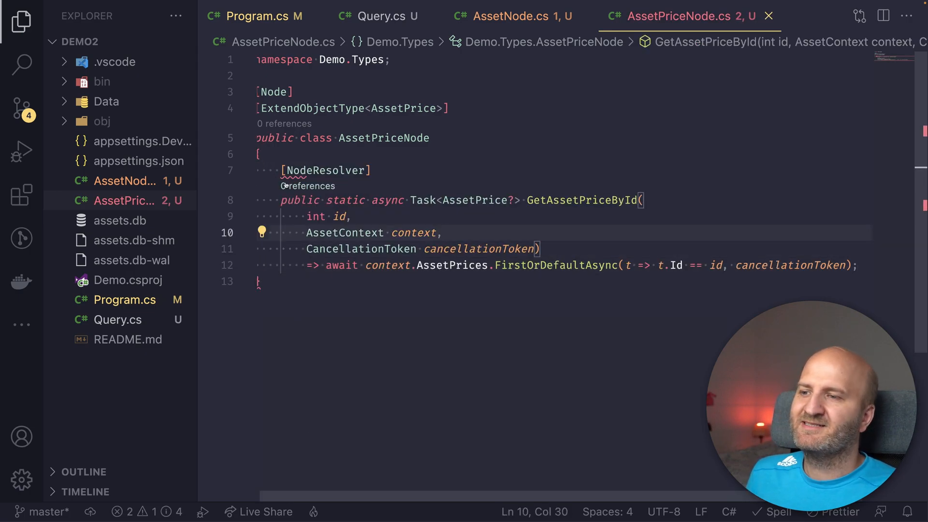
mouse_move(453, 265)
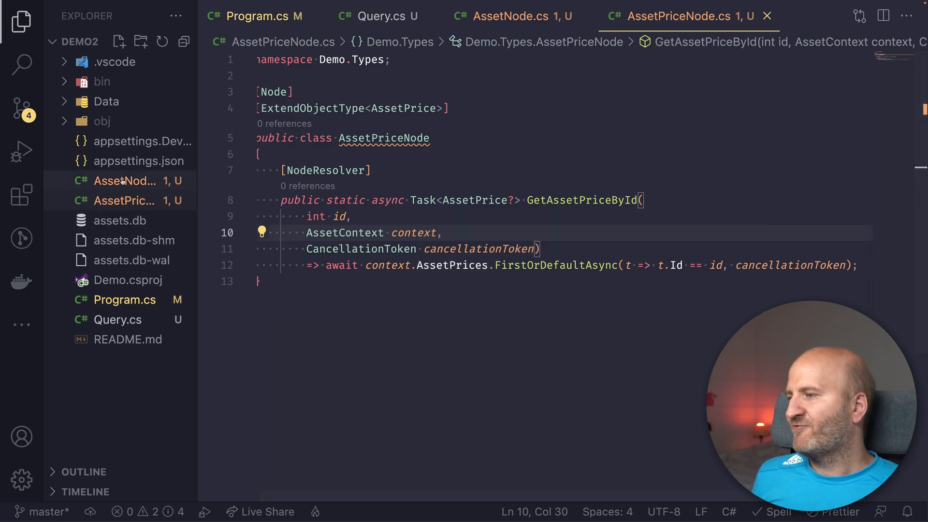
mouse_move(124, 180)
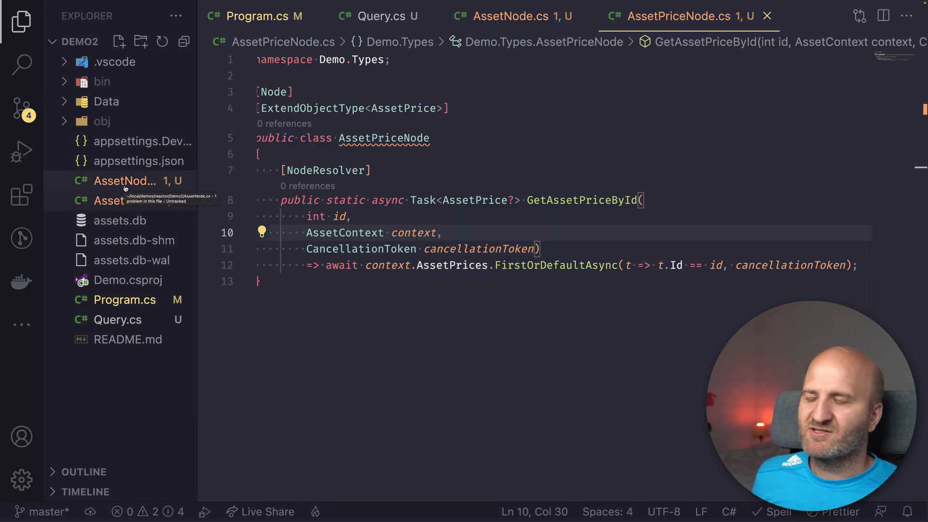
mouse_move(128, 339)
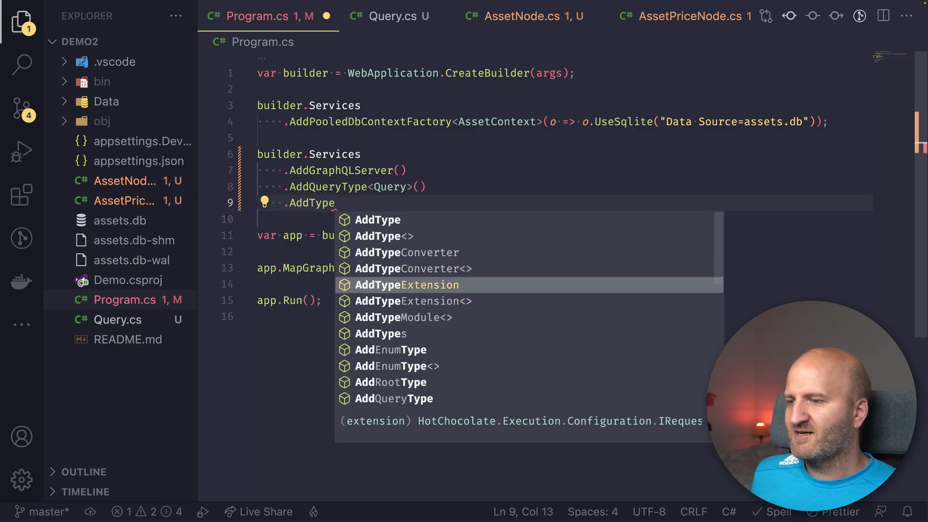
Register AssetNode/AssetPriceNode extensions, global object identification and pooled AssetContext in Program.cs.
text(Extension<AssetNode>()
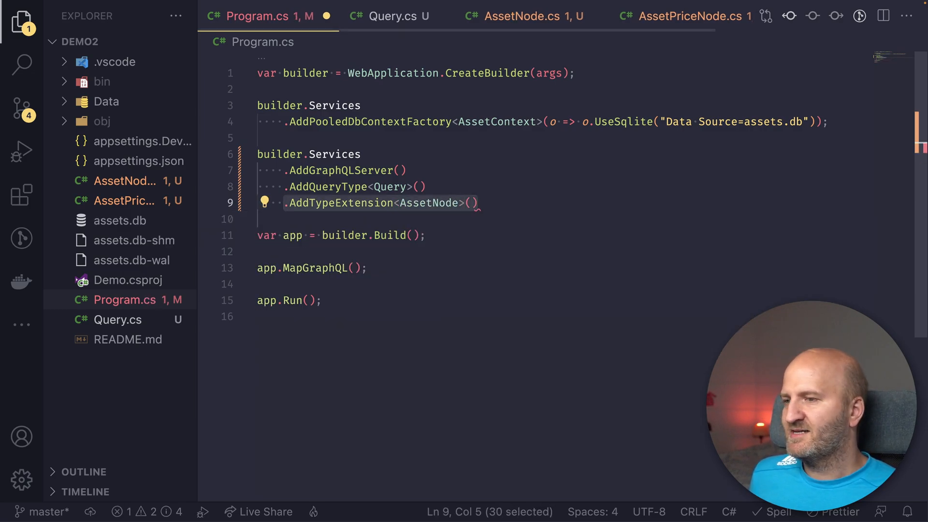
text(.AddTypeExtension<AssetPriceNode>())
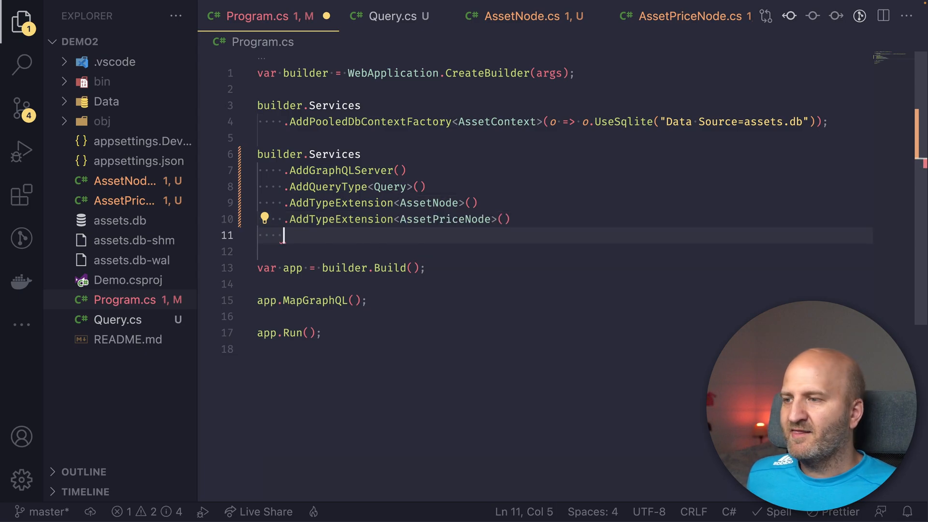
text(.AddGlobalObjectIdentification()
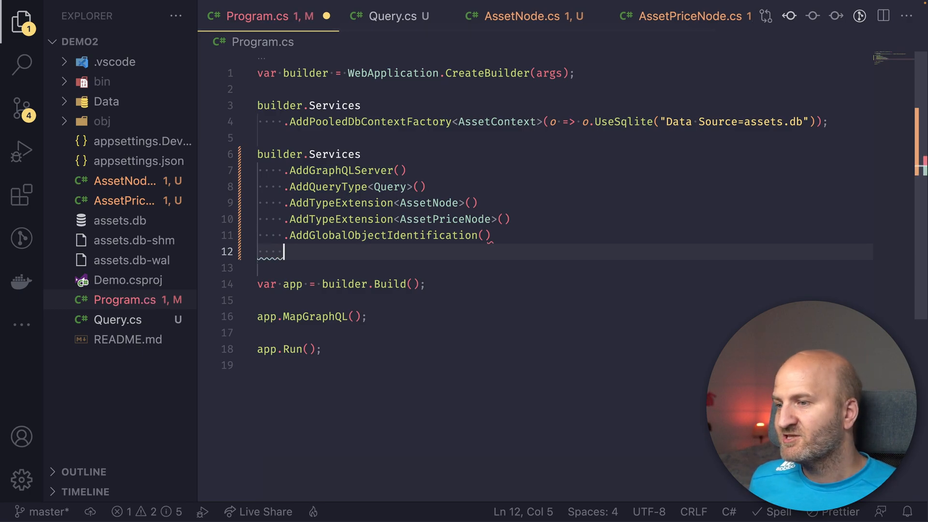
text(.)
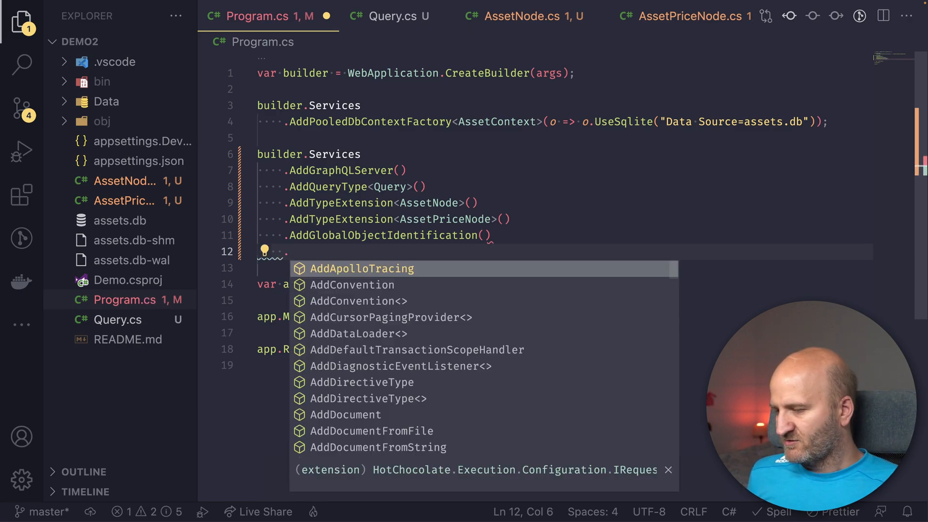
text(.RegisterDbContext<)
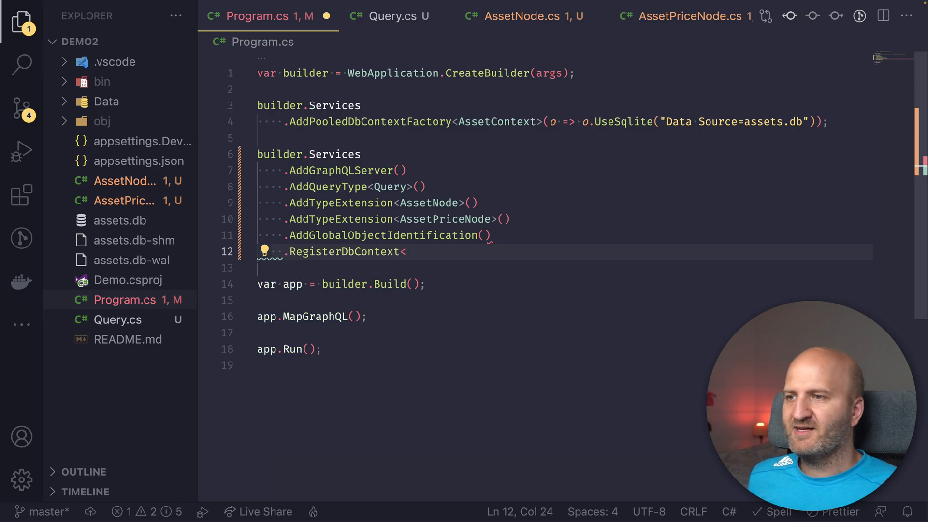
text(AssetContext>)
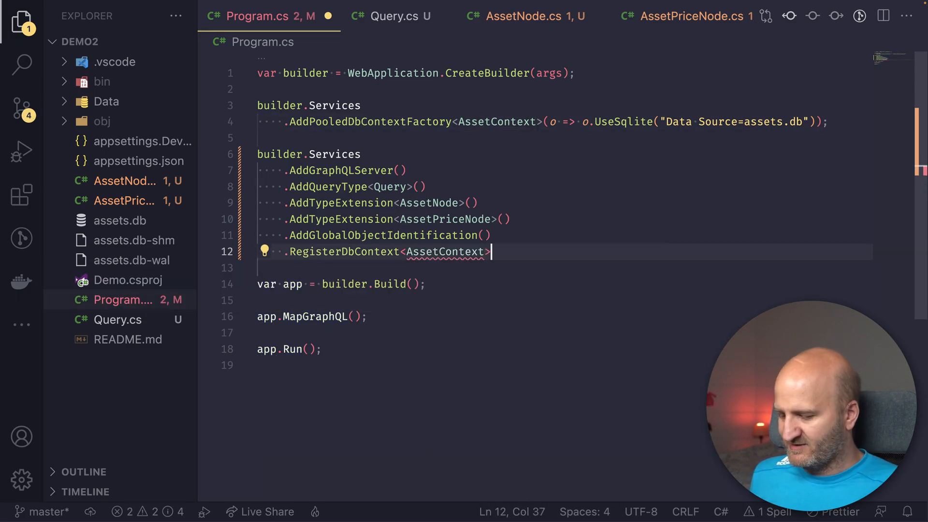
text((DbContextKind.Pooled)
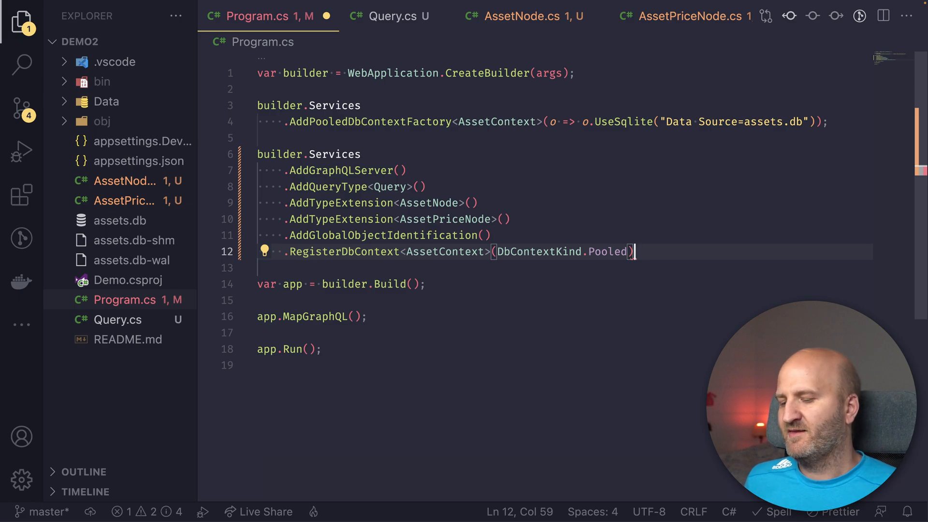
text(;)
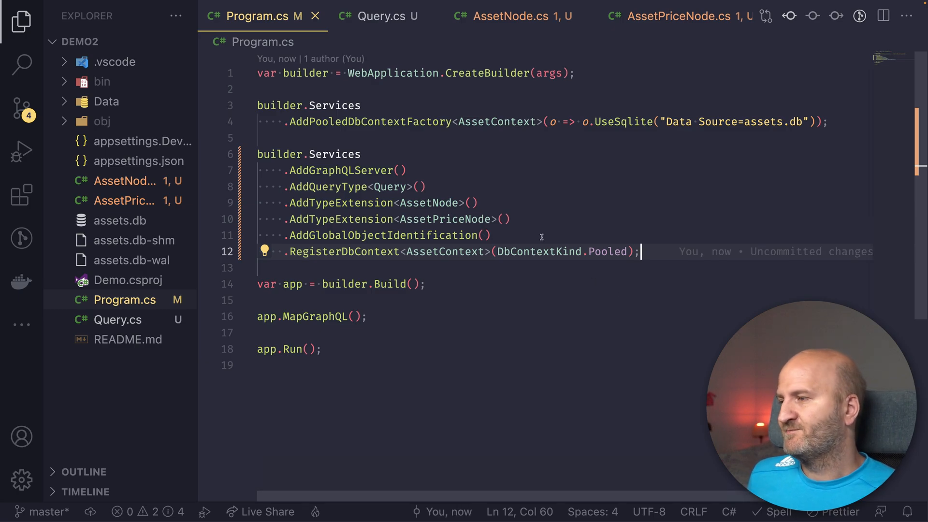
Add a [Use…] projection attribute to GetAssets and register projections in Program.cs.
click(378, 15)
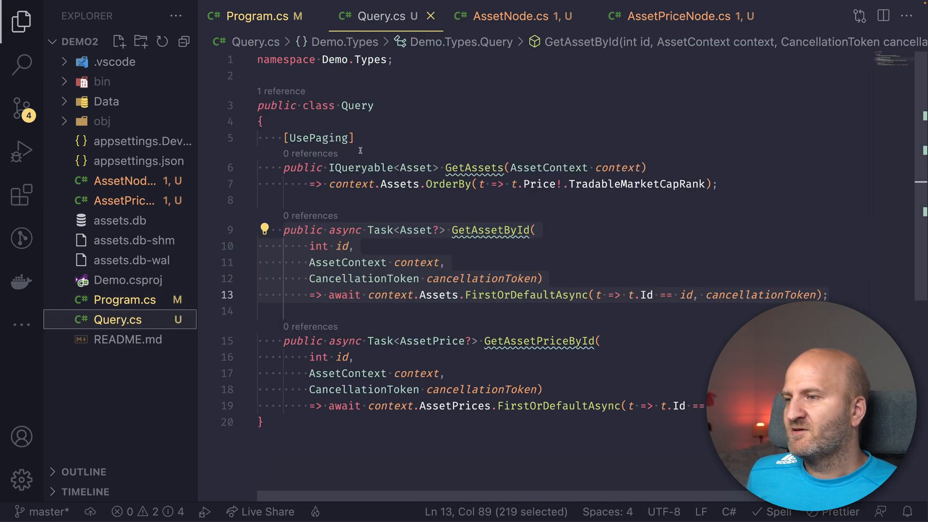
double_click(472, 168)
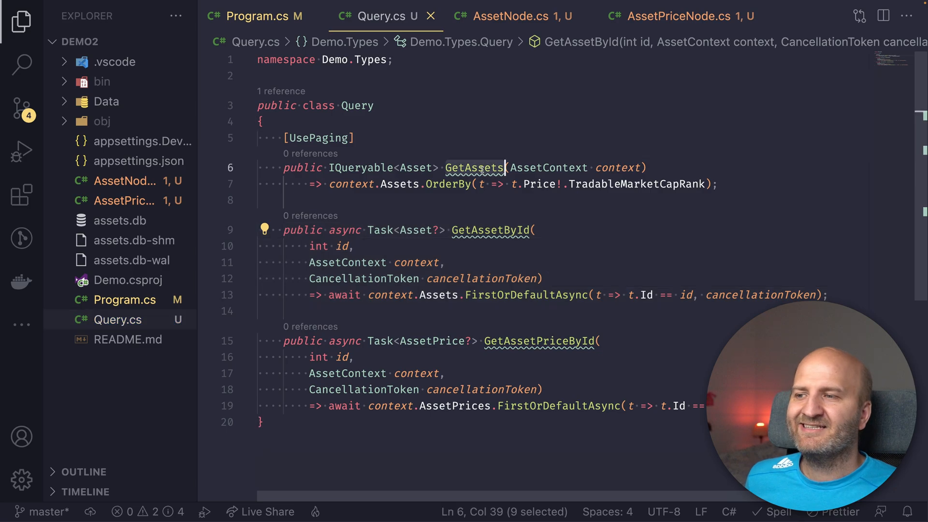
key(Enter)
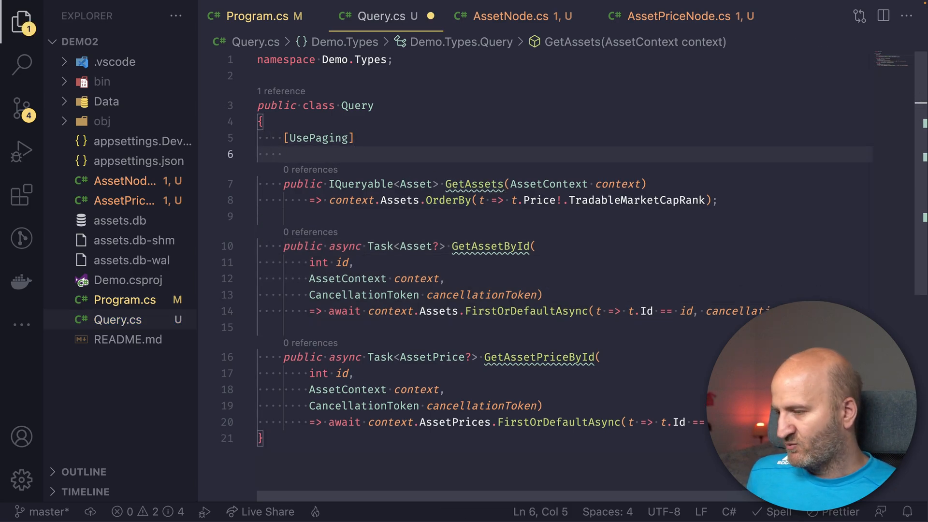
text([UseProjection)
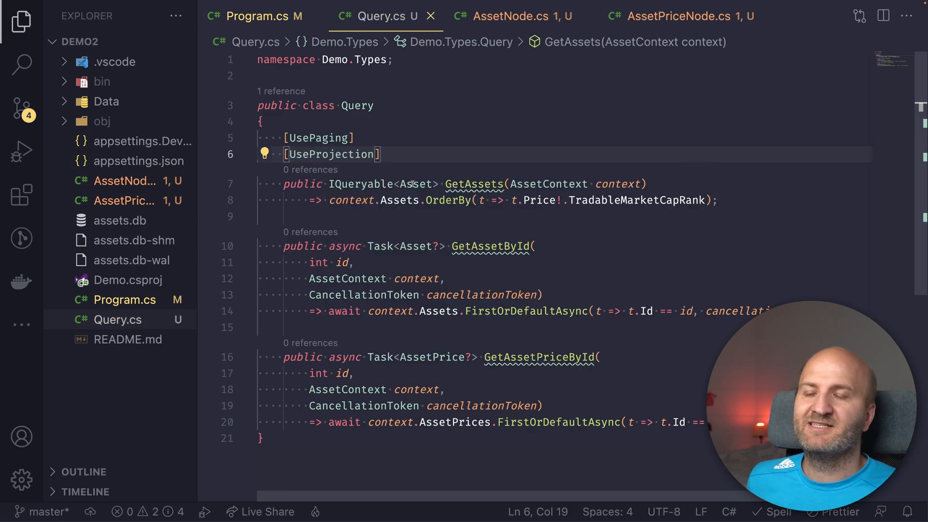
click(256, 16)
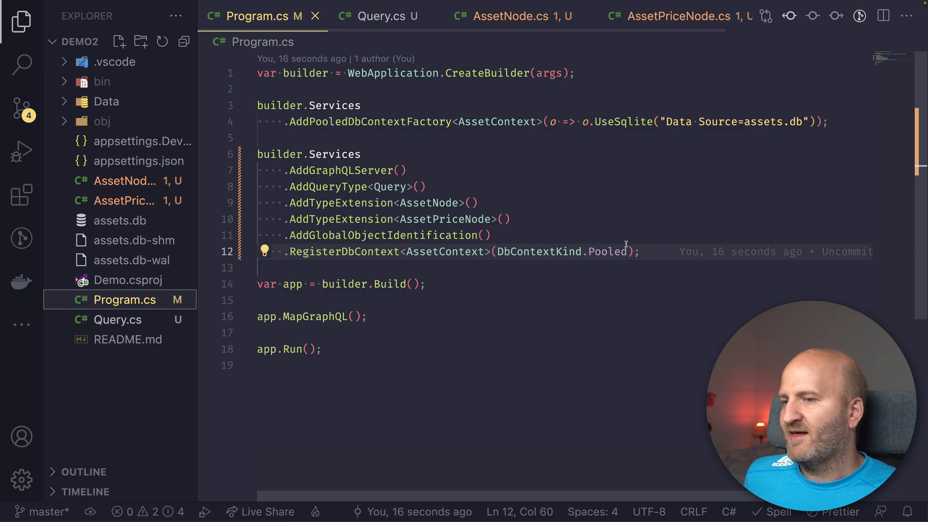
text(AddProjections()
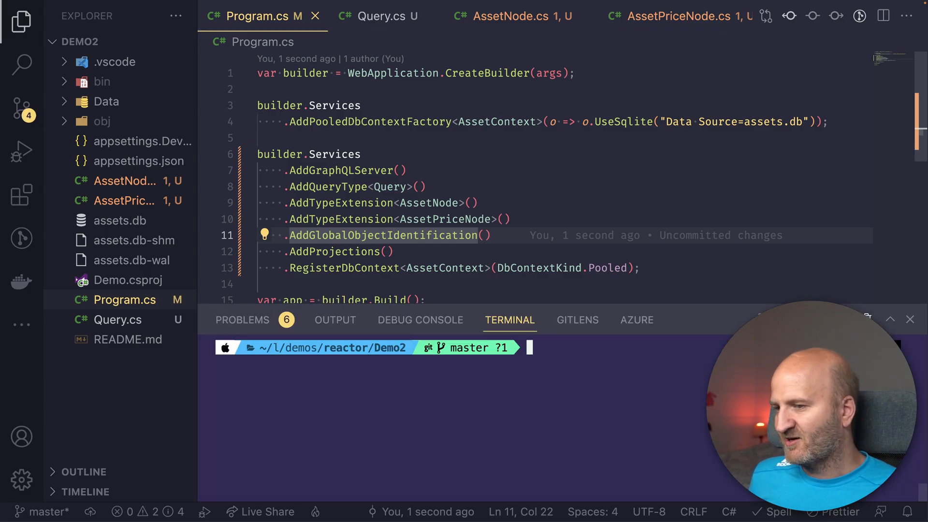
Run 'dotnet watch --no-hot-reload' to serve on localhost:5000 and 5001.
text(dotnet watch --no-hot-reload)
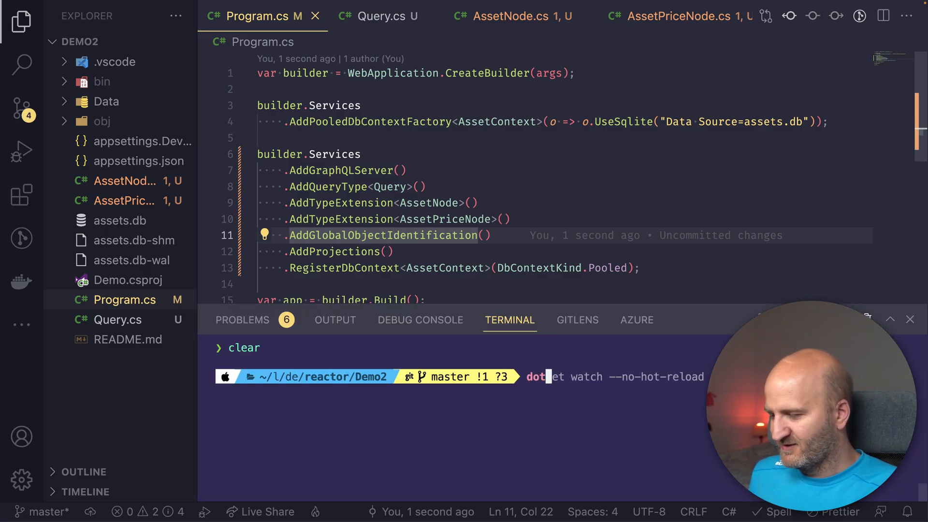
key(Return)
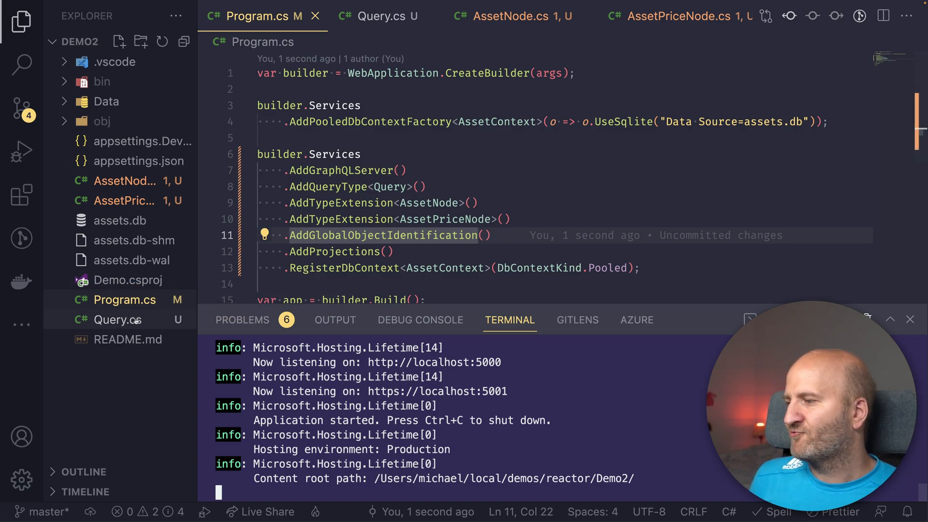
Mark the id parameters with [ID(nameof(Asset))] and [ID(nameof(AssetPrice))], then view server output.
click(371, 16)
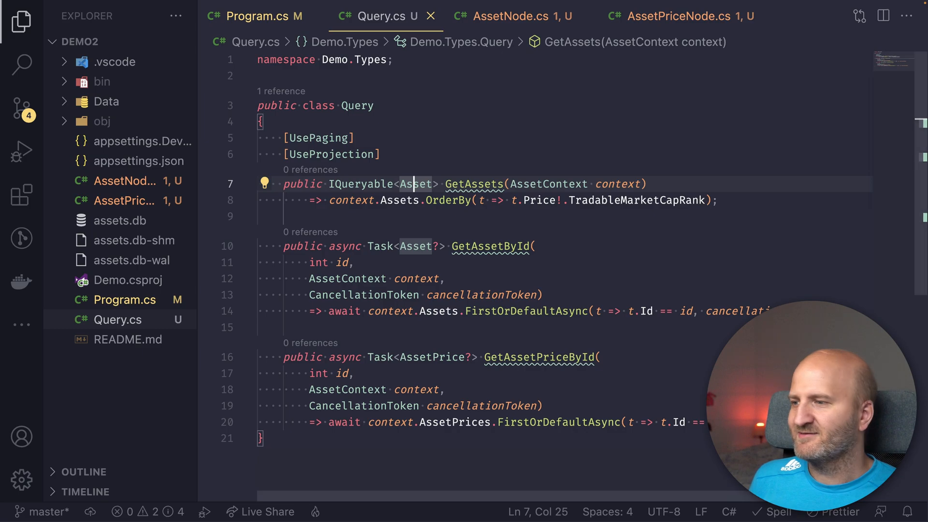
double_click(342, 262)
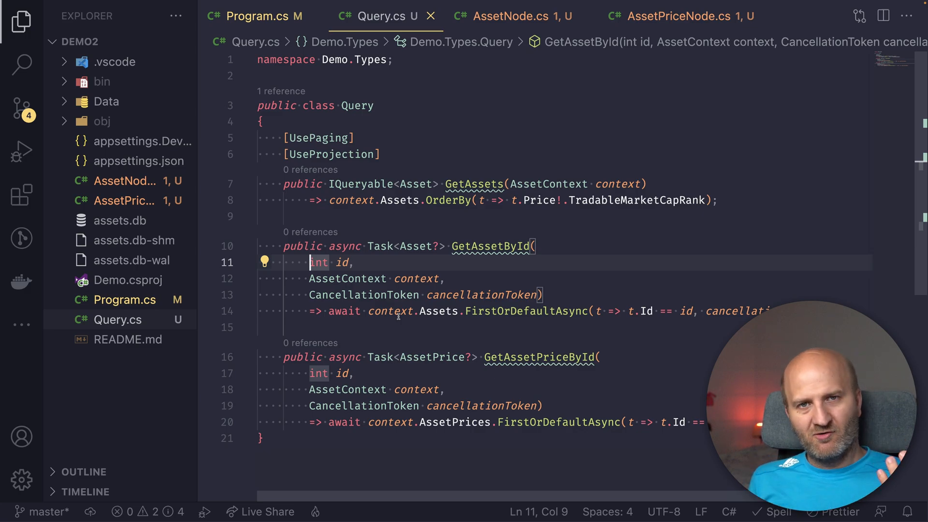
text([)
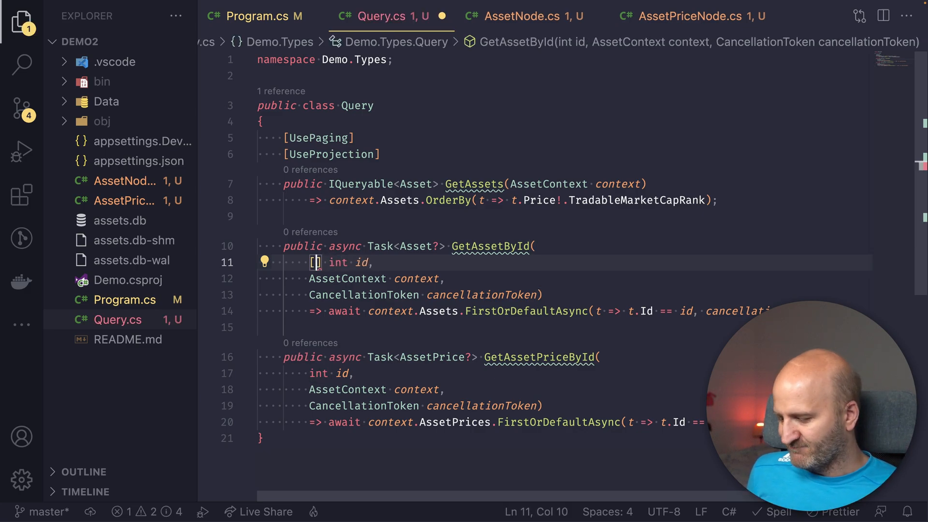
text(ID)
click(563, 373)
text([ID] )
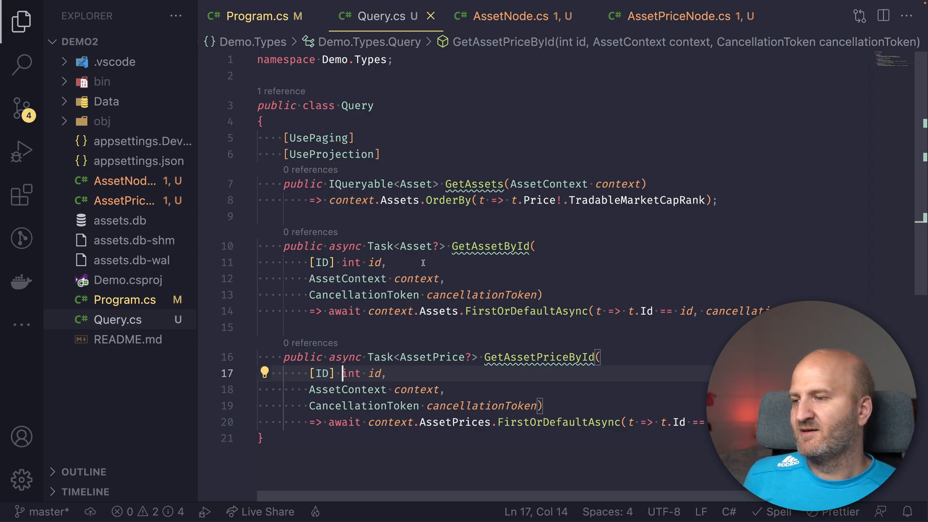
click(322, 262)
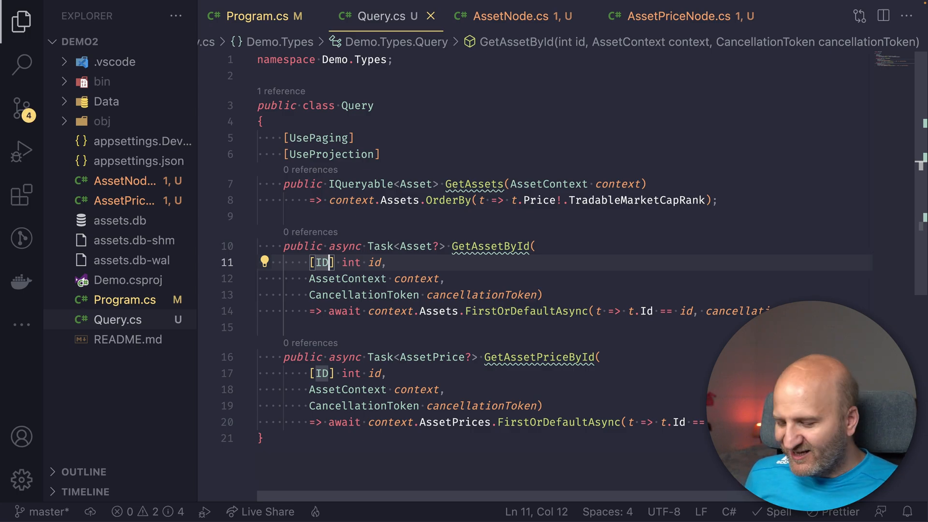
text((nameof()
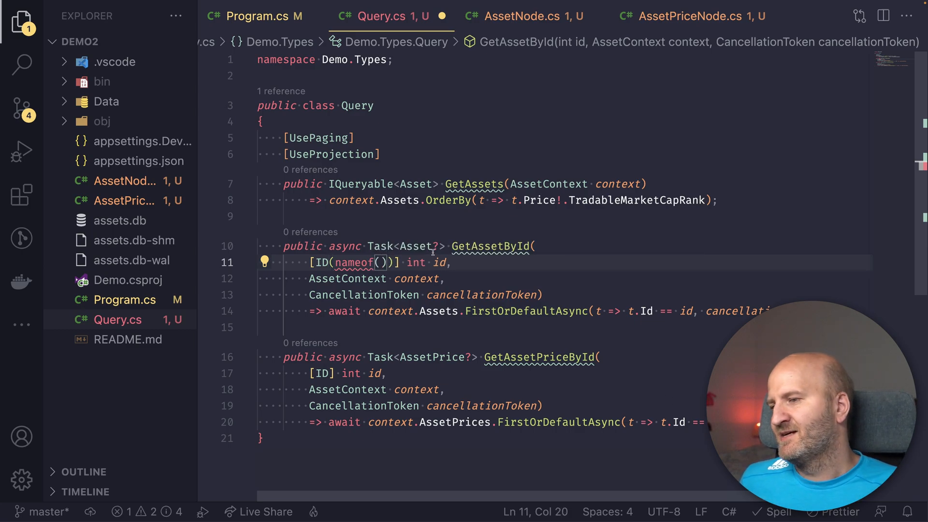
text(Asset)
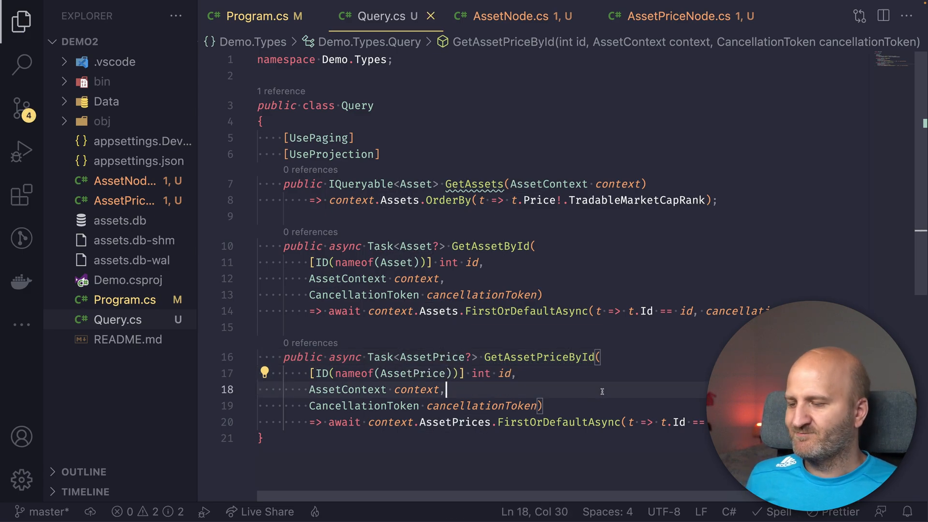
click(509, 319)
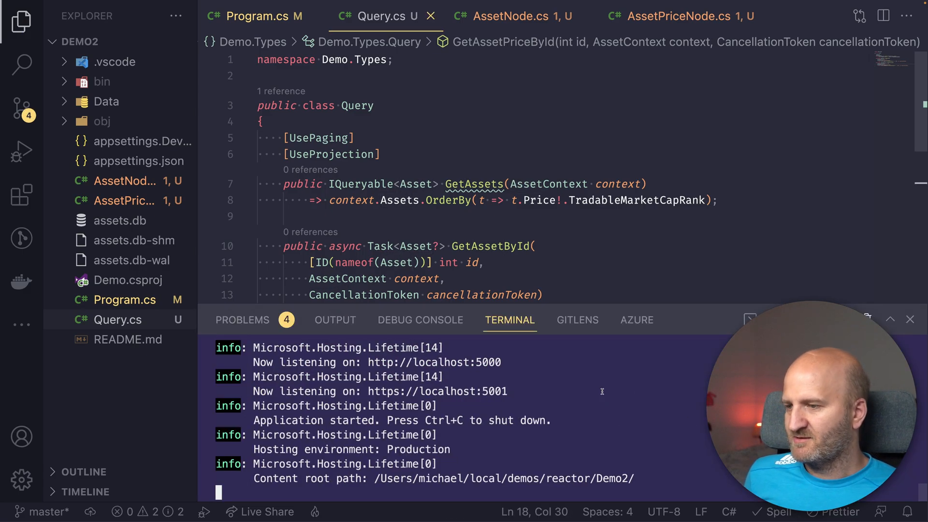
Run the GetAssets query in Banana Cake Pop, returning encoded asset IDs.
click(21, 22)
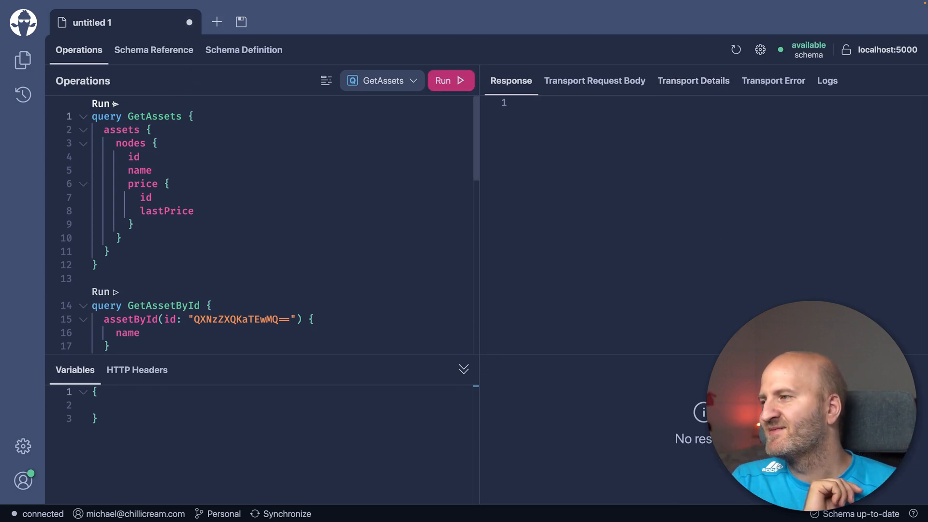
click(441, 81)
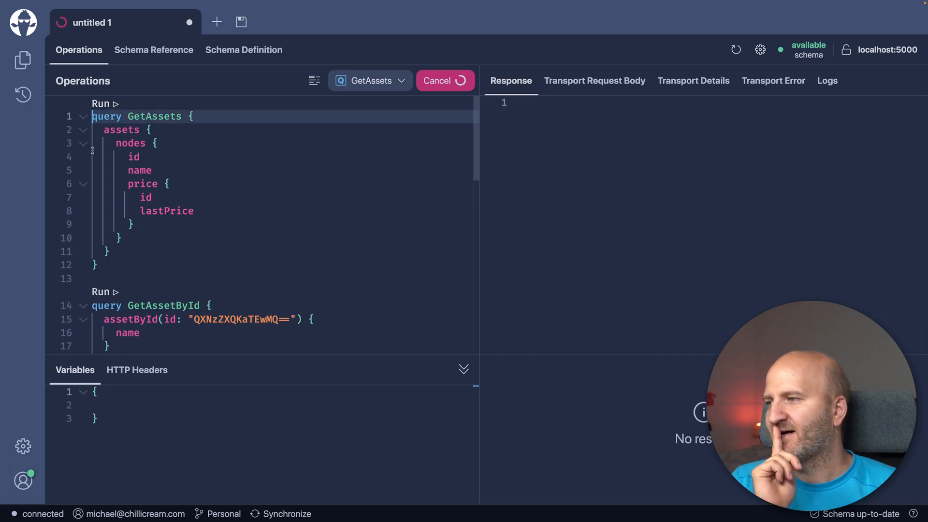
click(445, 81)
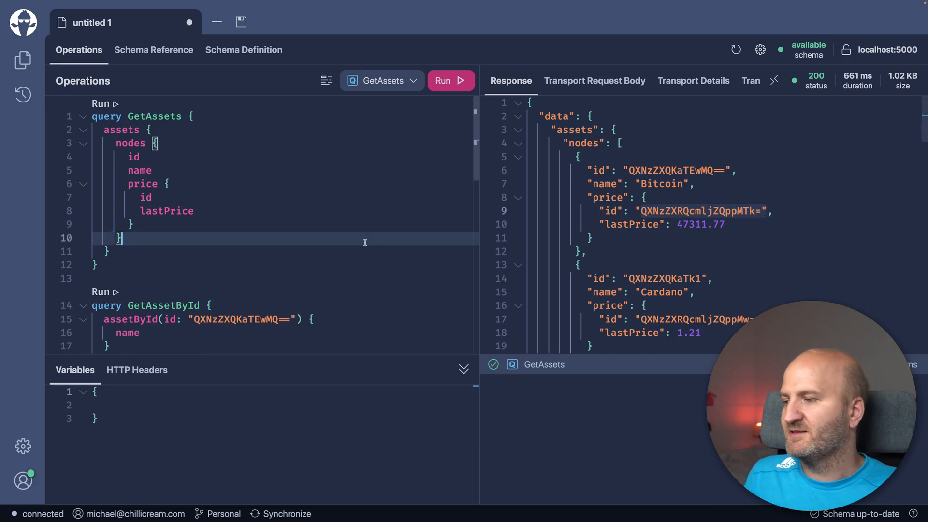
scroll(down, 3)
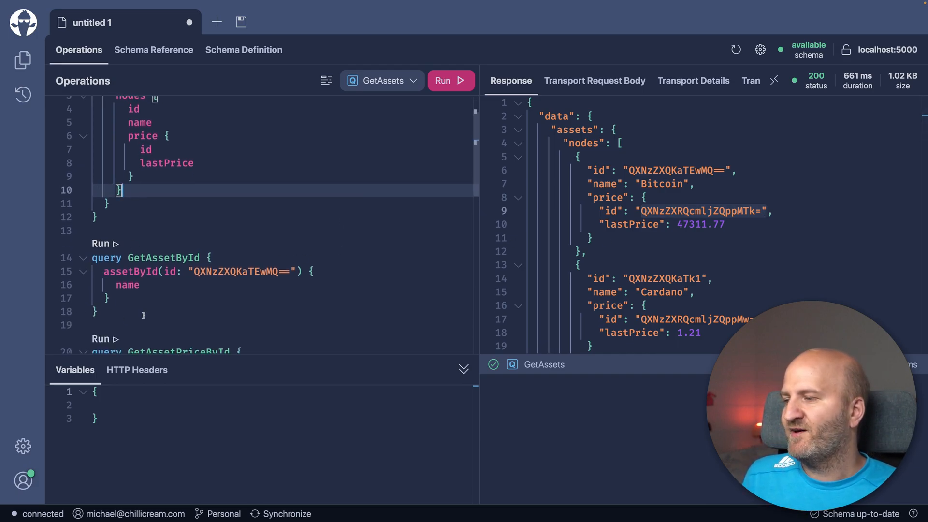
Run GetAssetById to find Bitcoin, then try a price ID, which errors.
click(101, 243)
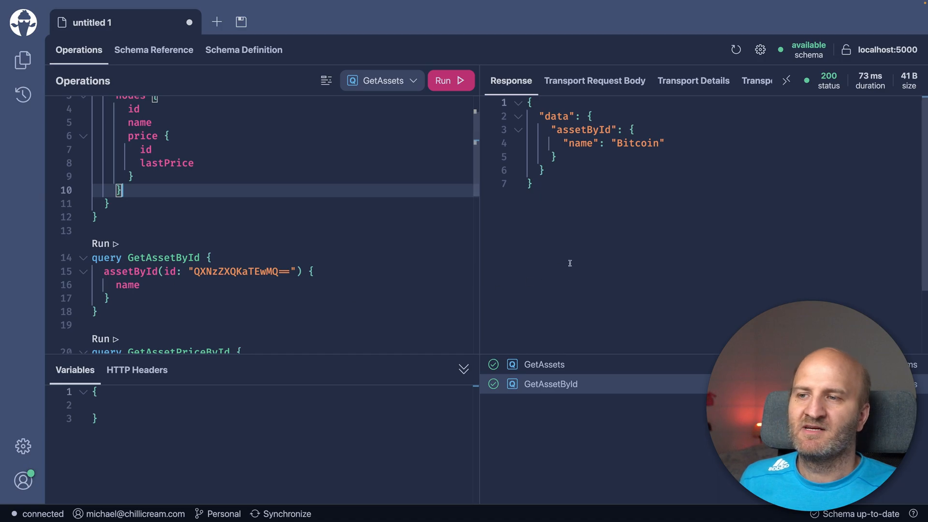
mouse_move(648, 219)
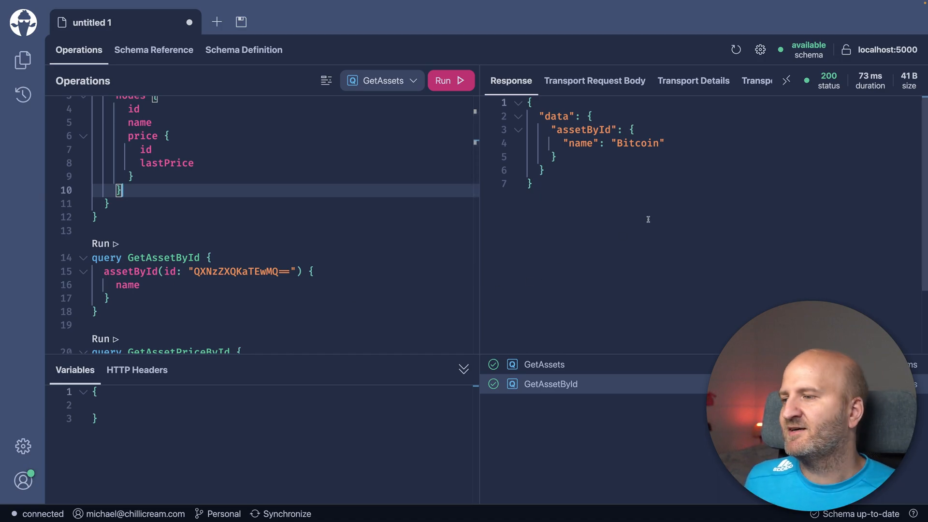
scroll(down, 3)
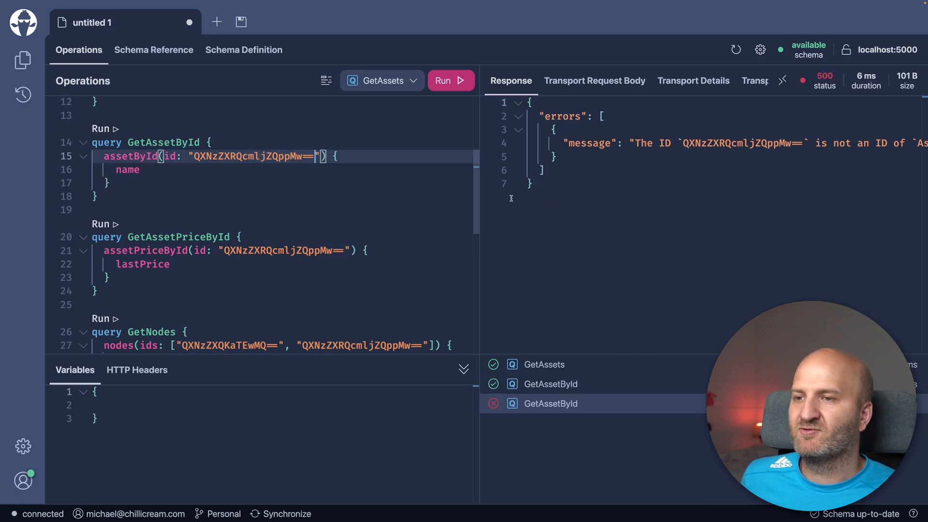
double_click(177, 236)
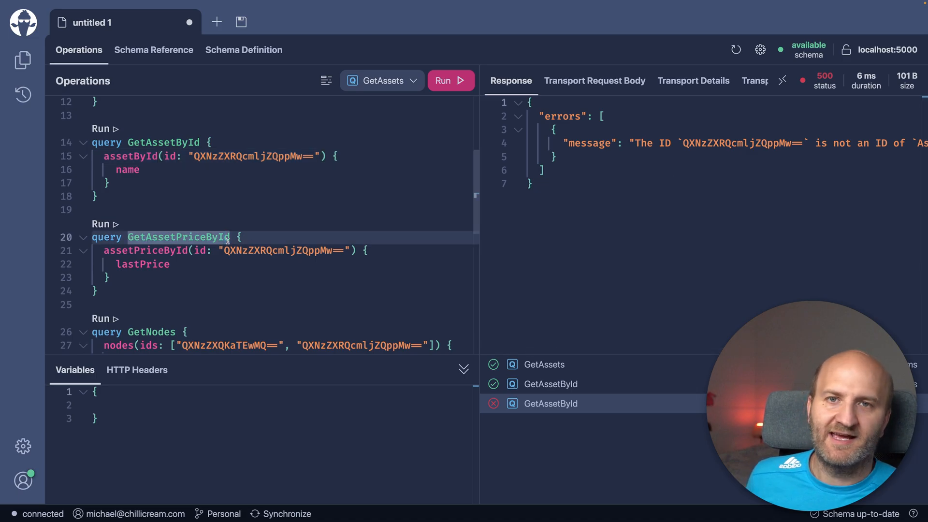
scroll(up, 3)
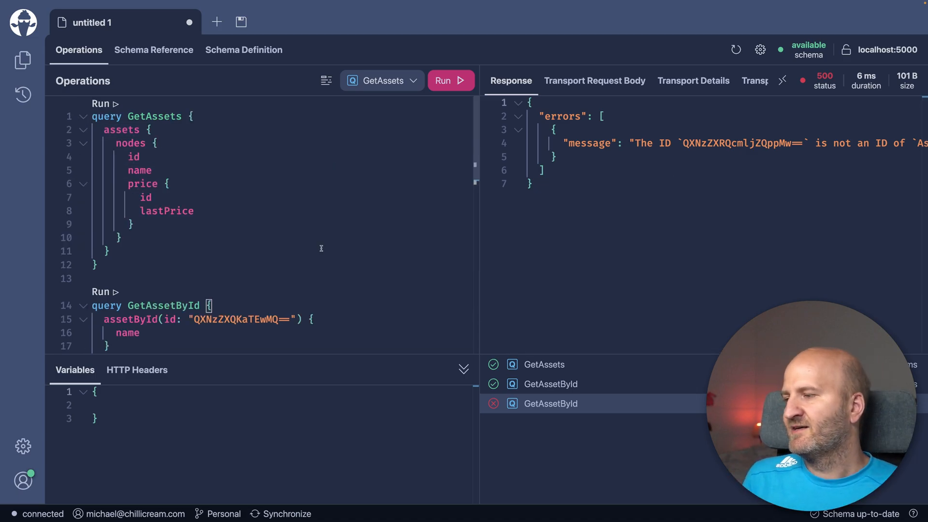
scroll(down, 3)
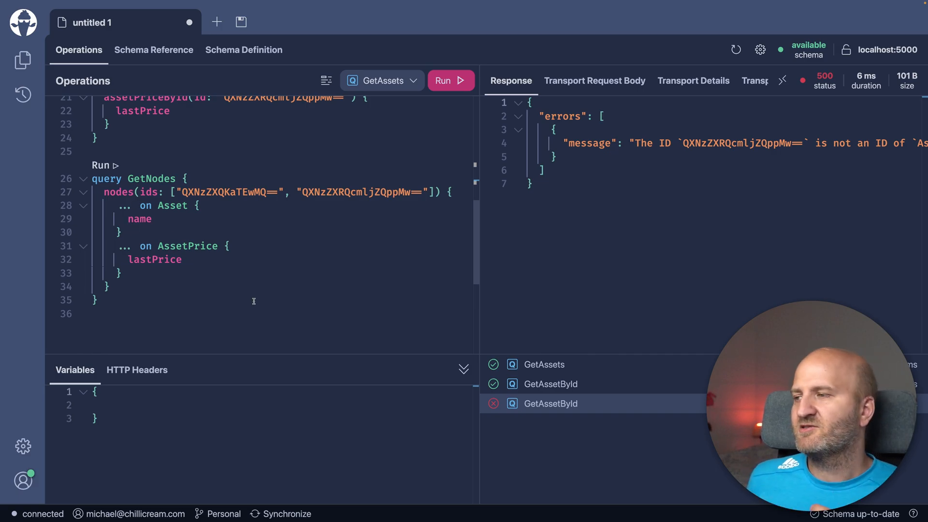
scroll(up, 3)
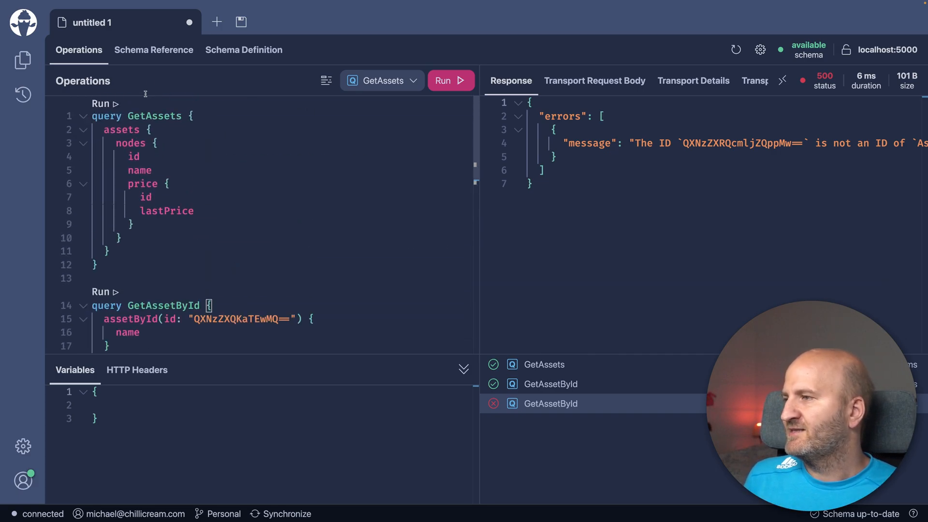
Inspect the Query type's node and nodes fields in the Schema Reference column view.
click(153, 50)
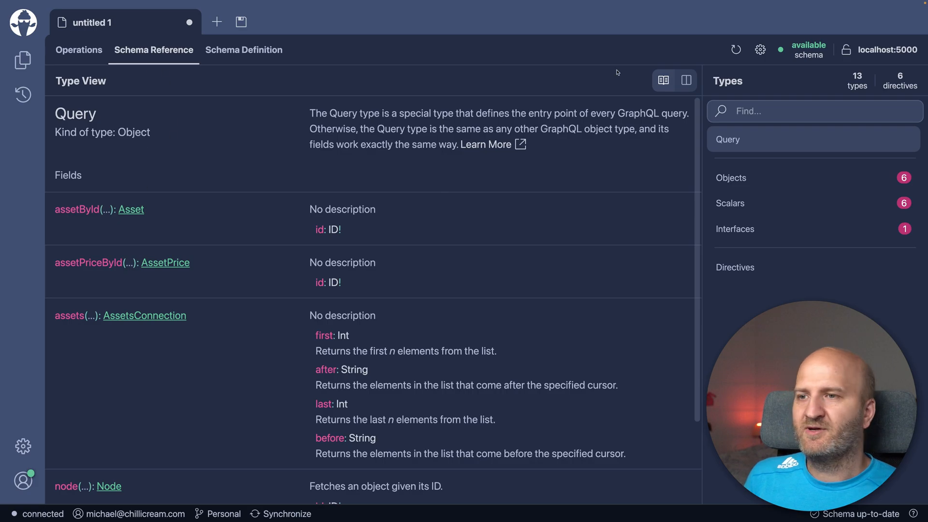
click(685, 80)
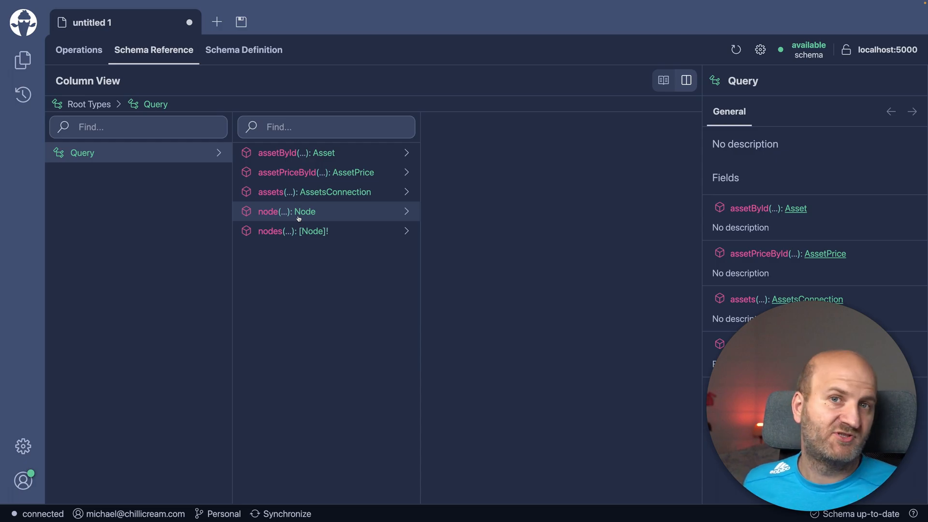
mouse_move(112, 68)
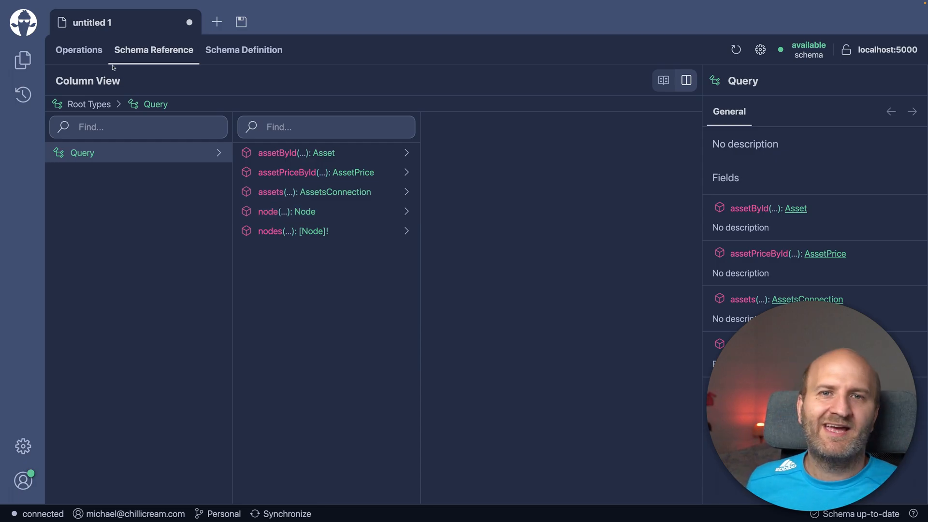
click(78, 50)
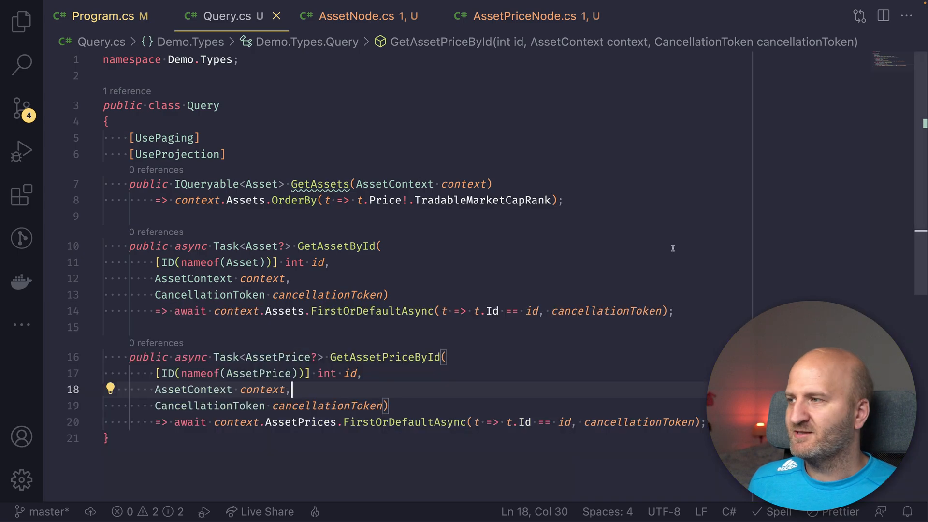
Add a [NodeResolver] attribute above GetAssetById in Query.cs.
click(22, 21)
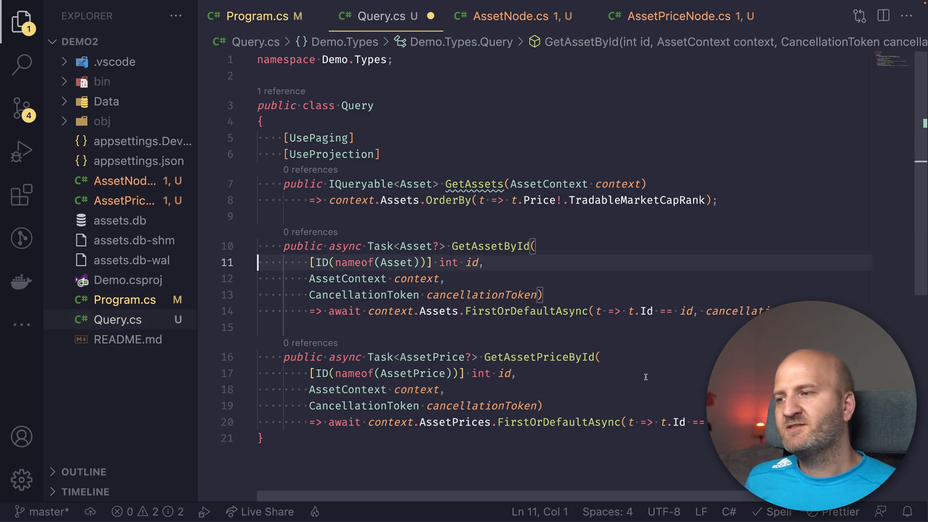
key(Enter)
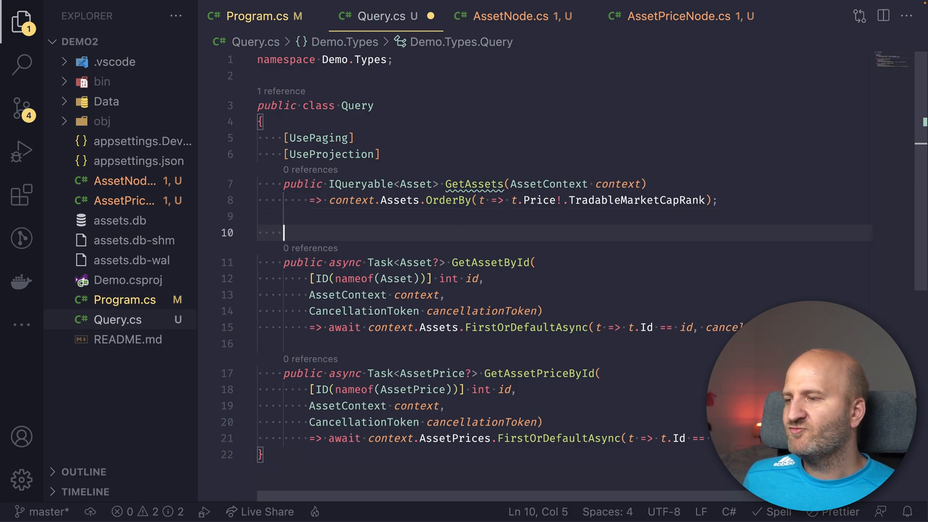
text([NodeResolver])
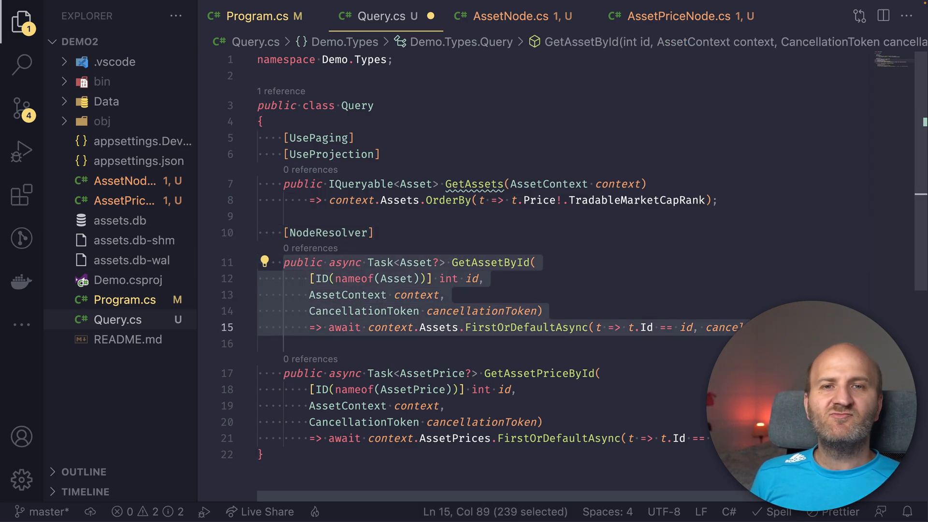
click(397, 233)
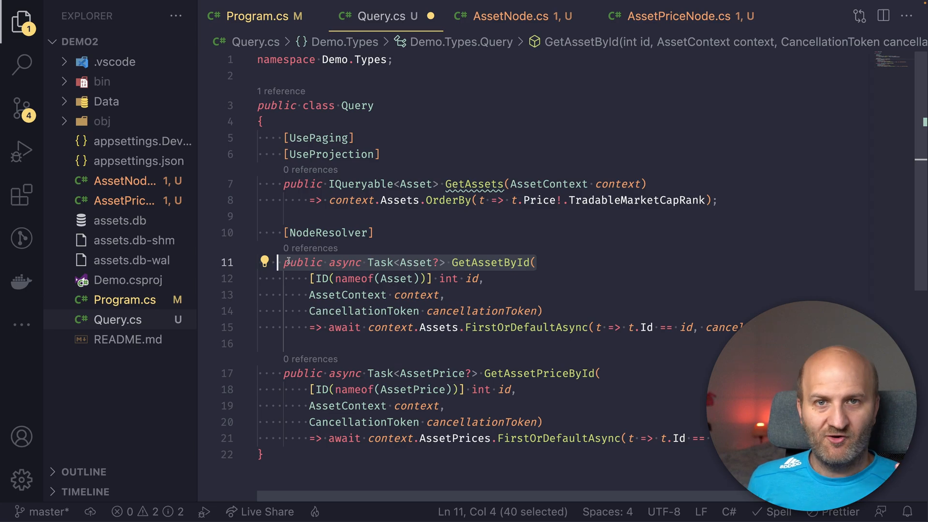
click(416, 262)
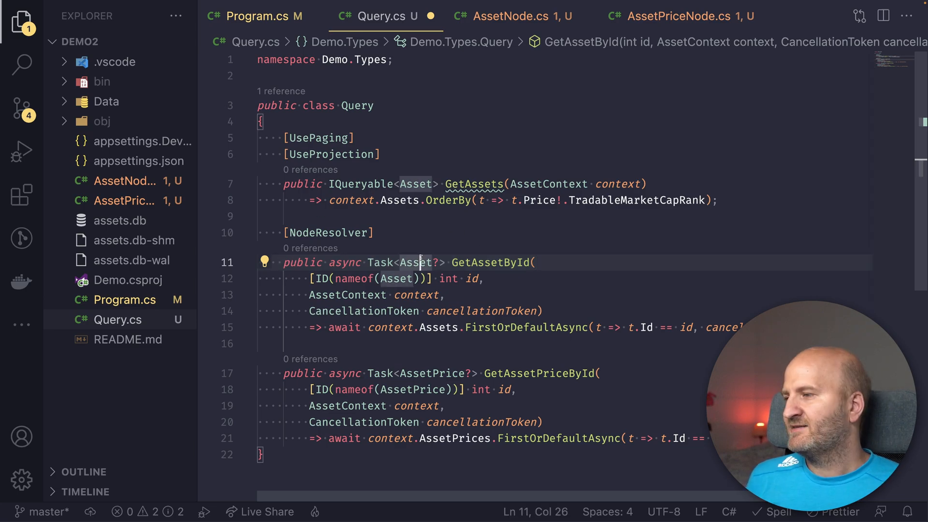
Compare the resolver with AssetNode.cs, then delete AssetNode.cs.
click(519, 16)
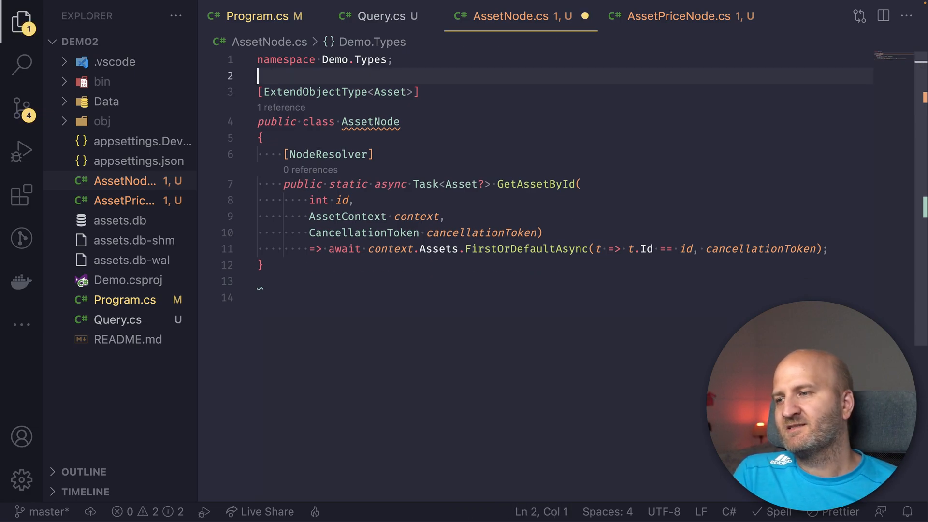
click(380, 16)
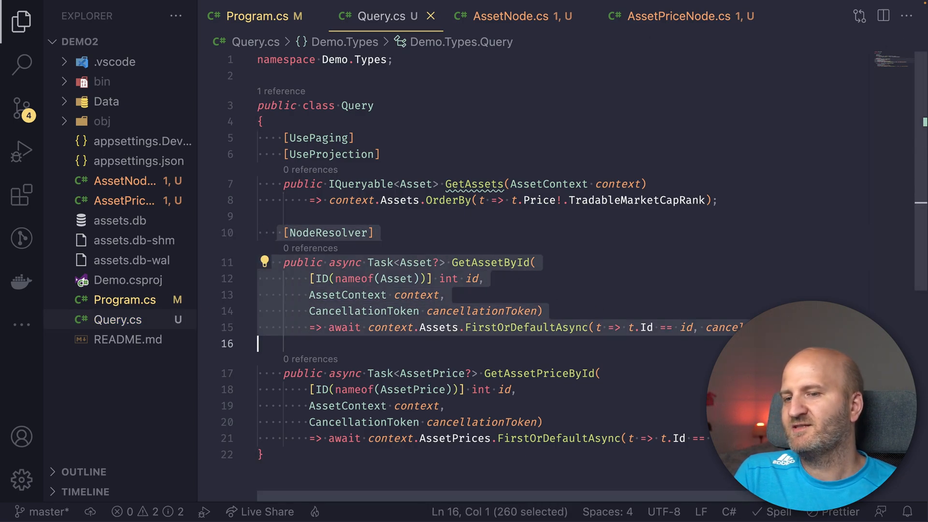
click(511, 15)
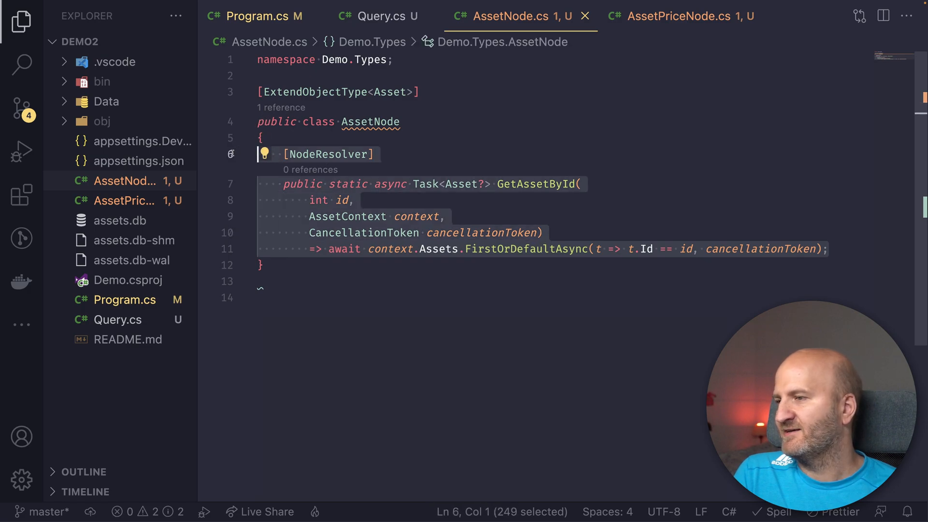
key(Delete)
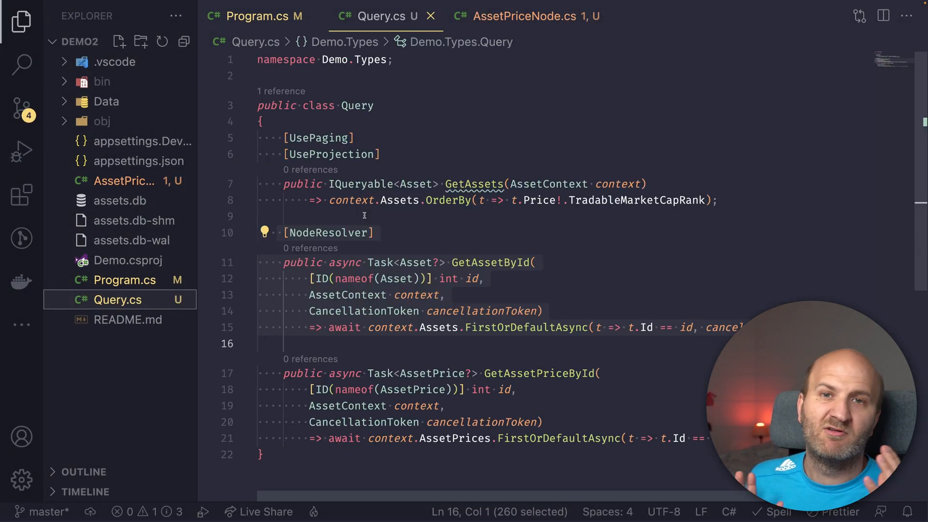
Add [NodeResolver] above GetAssetPriceById and compare it with AssetPriceNode.cs.
click(205, 231)
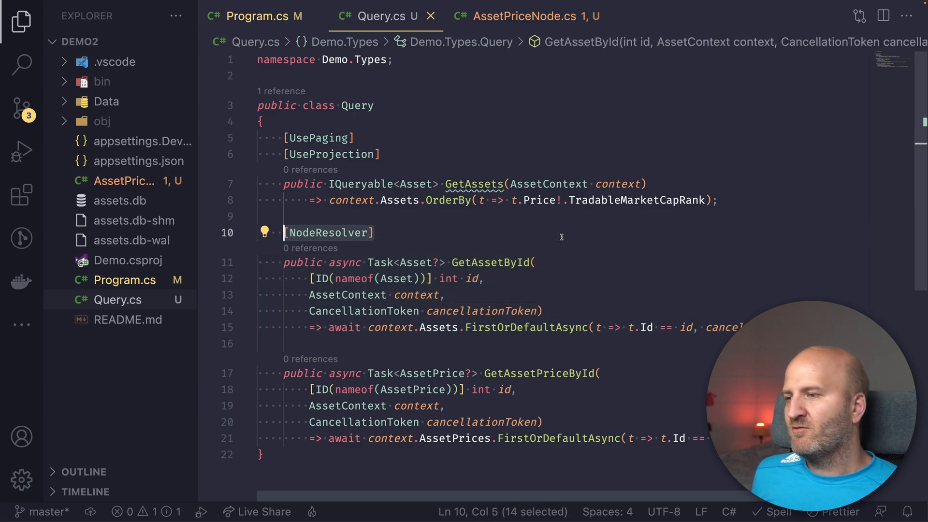
key(Enter)
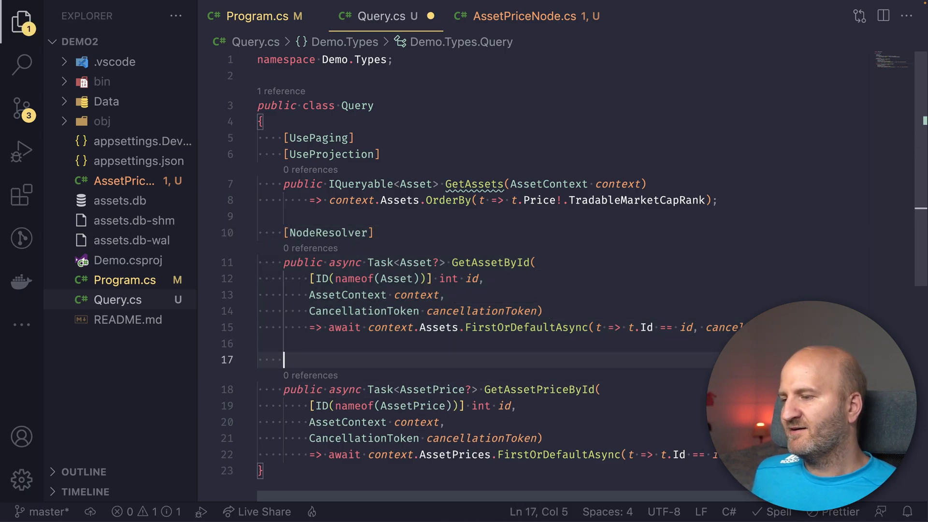
text([NodeResolver])
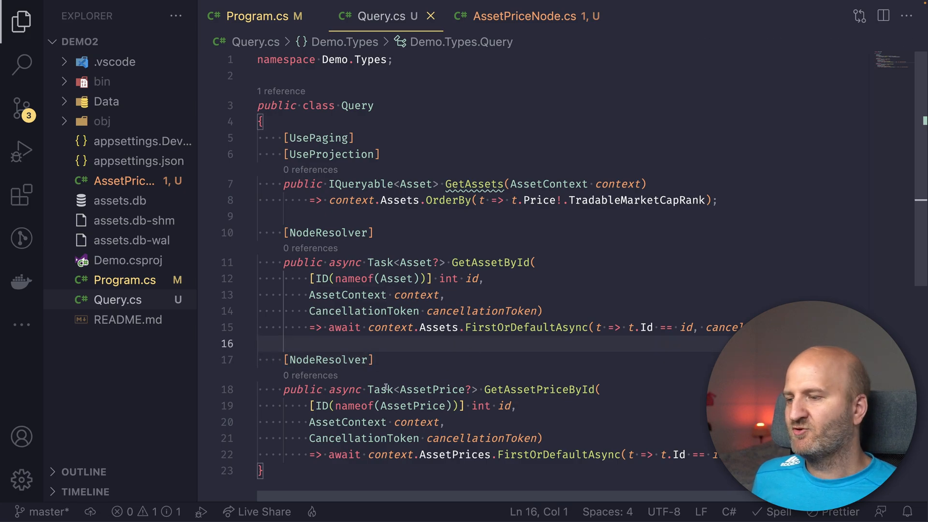
click(523, 16)
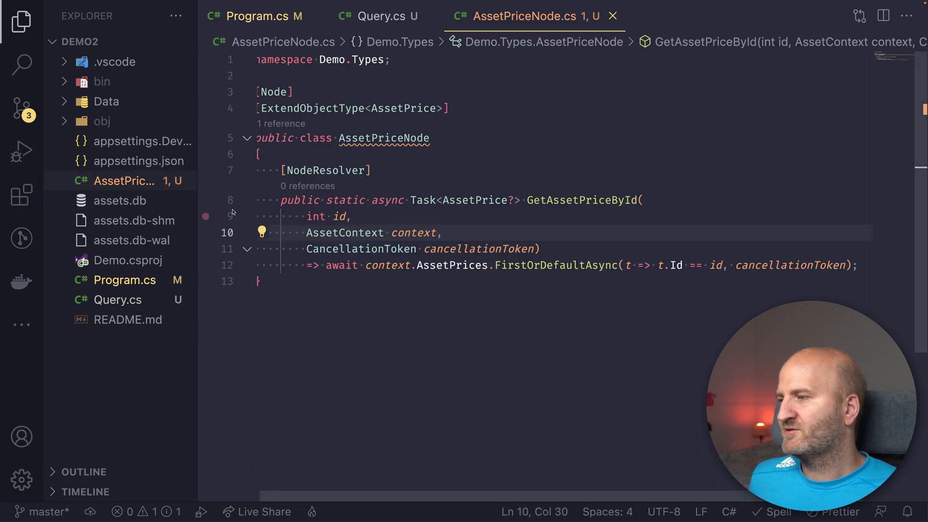
click(387, 16)
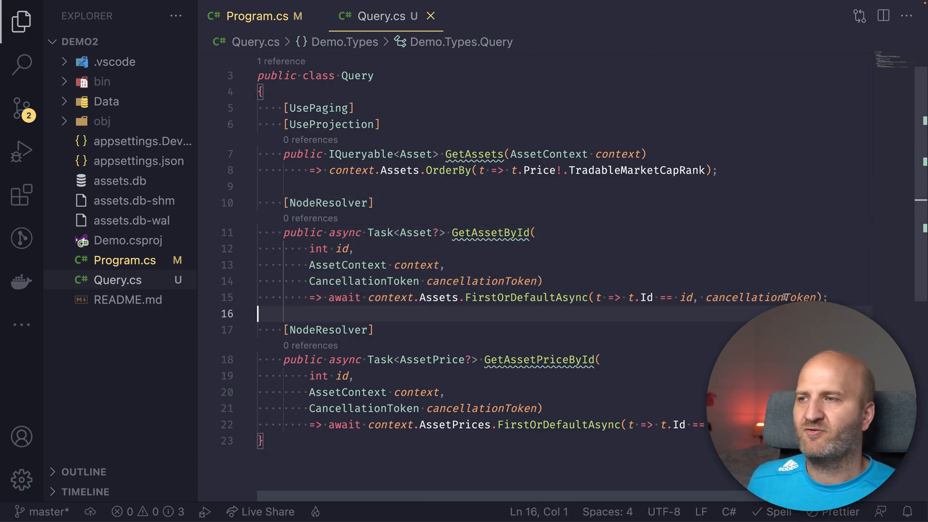
click(332, 330)
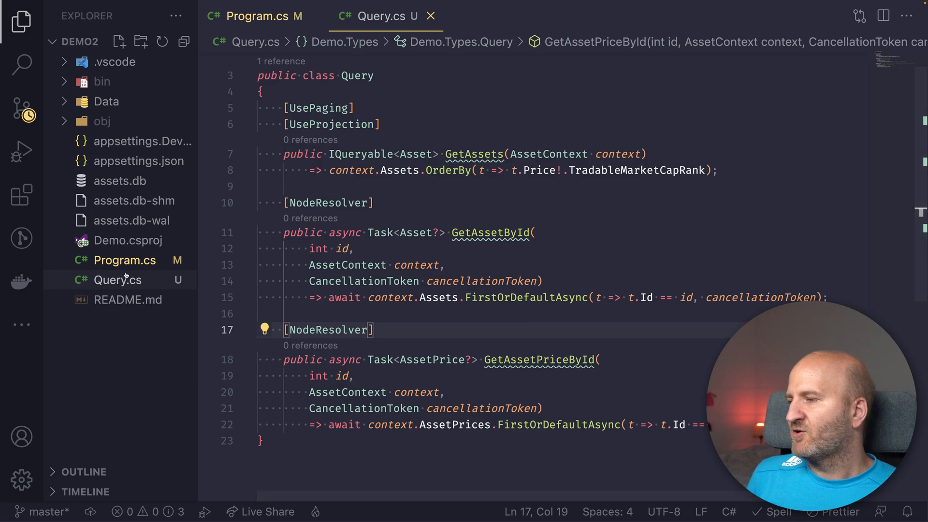
click(255, 16)
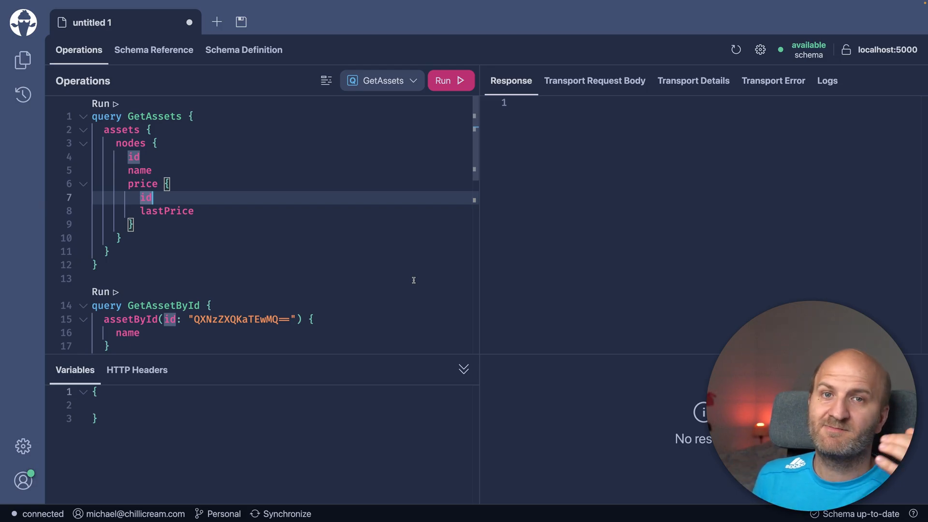
Check Query's node and nodes fields in Schema Reference, then run GetAssets and scroll to GetNodes.
click(153, 50)
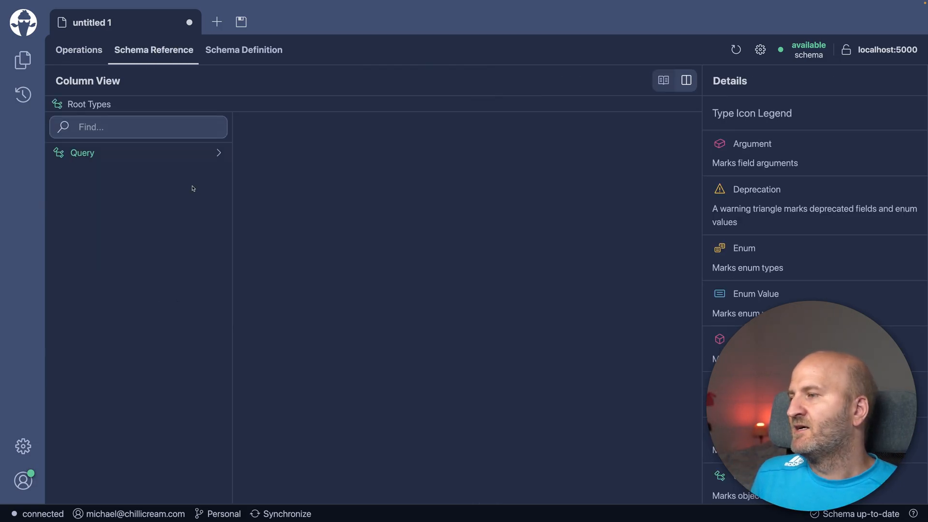
click(82, 153)
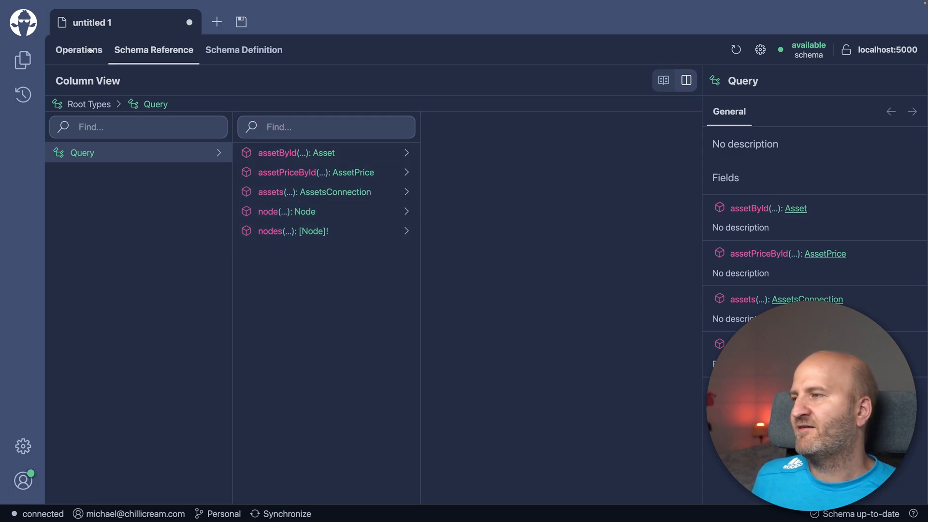
click(79, 50)
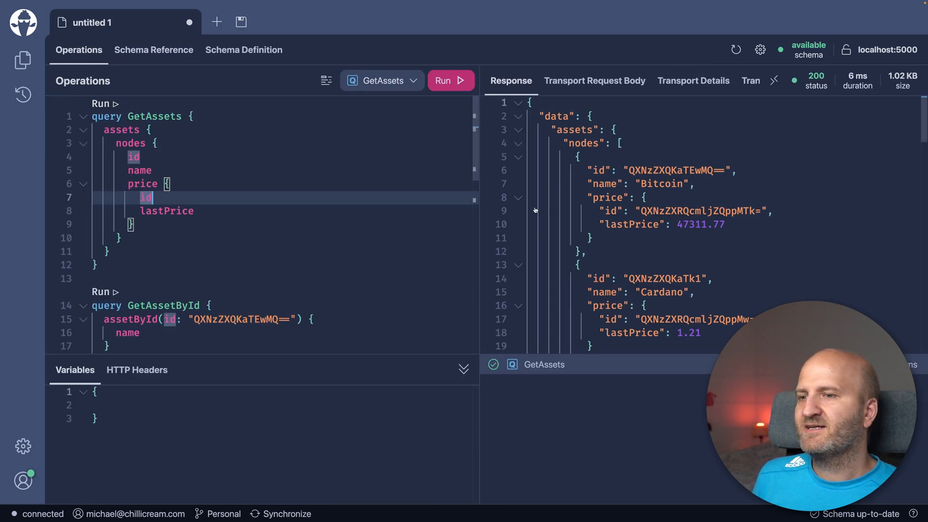
scroll(down, 3)
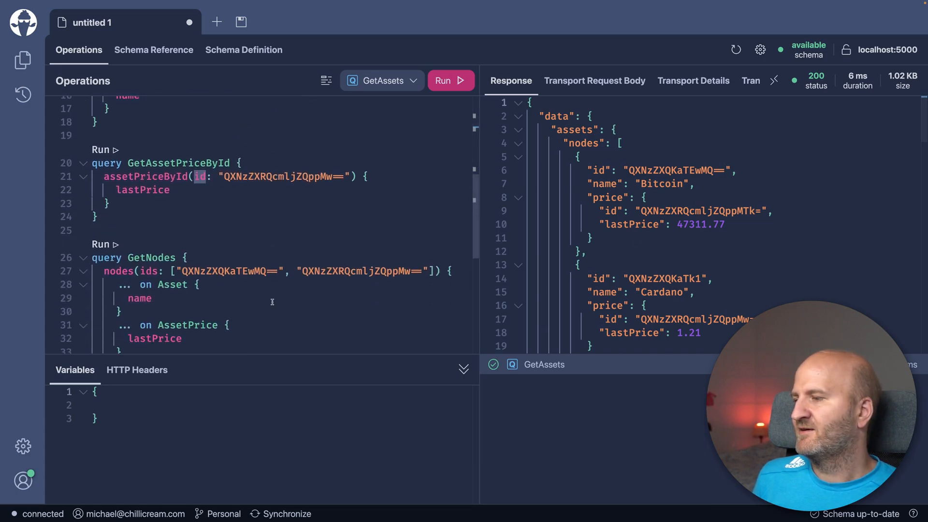
scroll(up, 3)
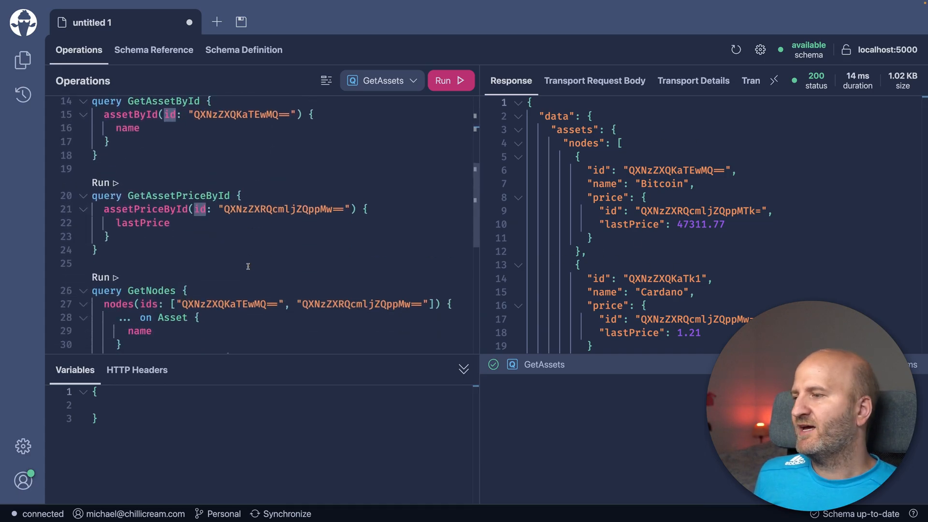
scroll(down, 3)
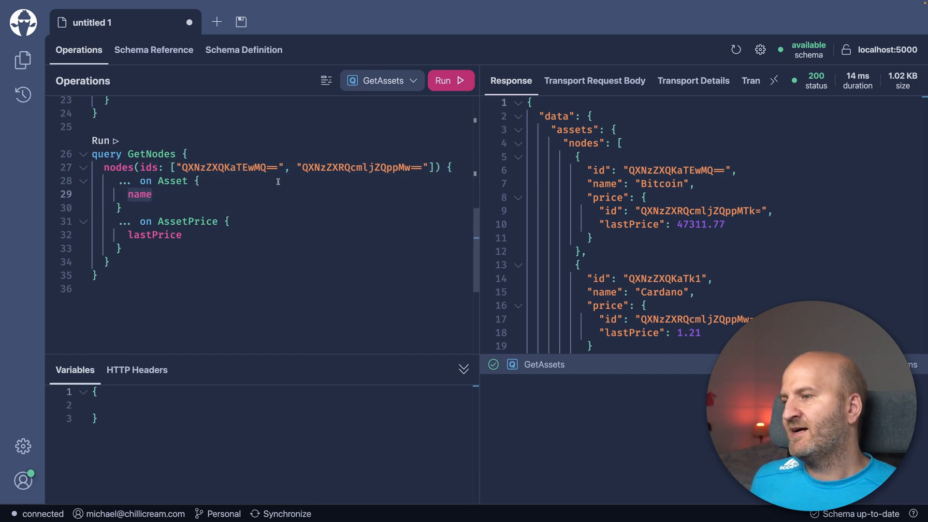
mouse_move(155, 234)
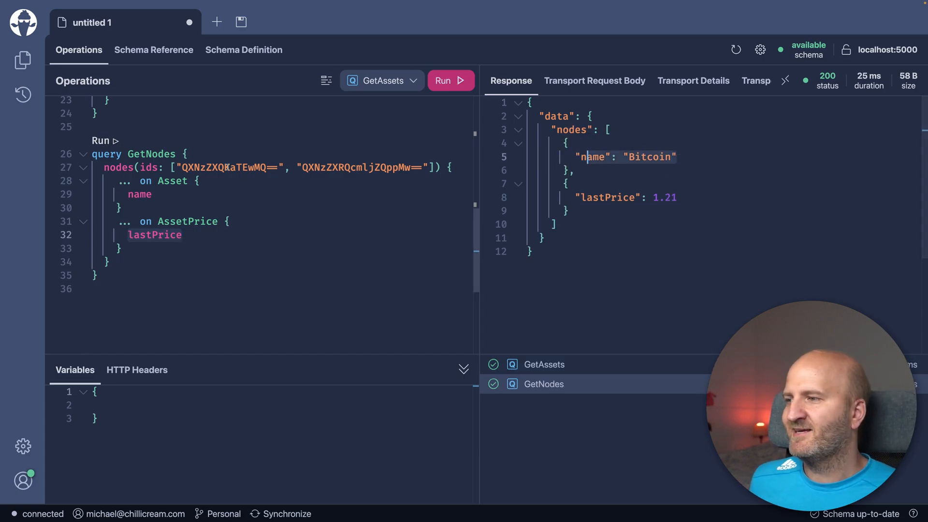
Add __typename to the GetNodes nodes selection after it returns Bitcoin at 1.21.
scroll(up, 3)
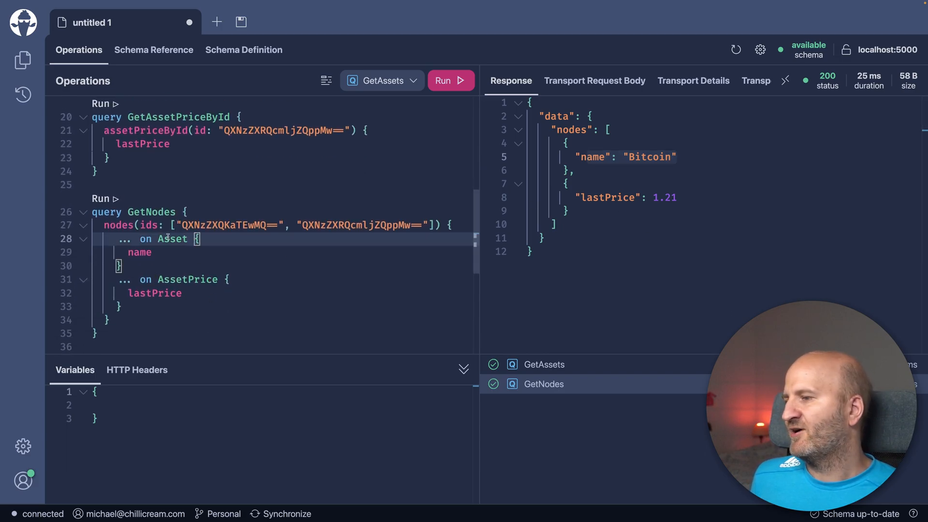
key(Enter)
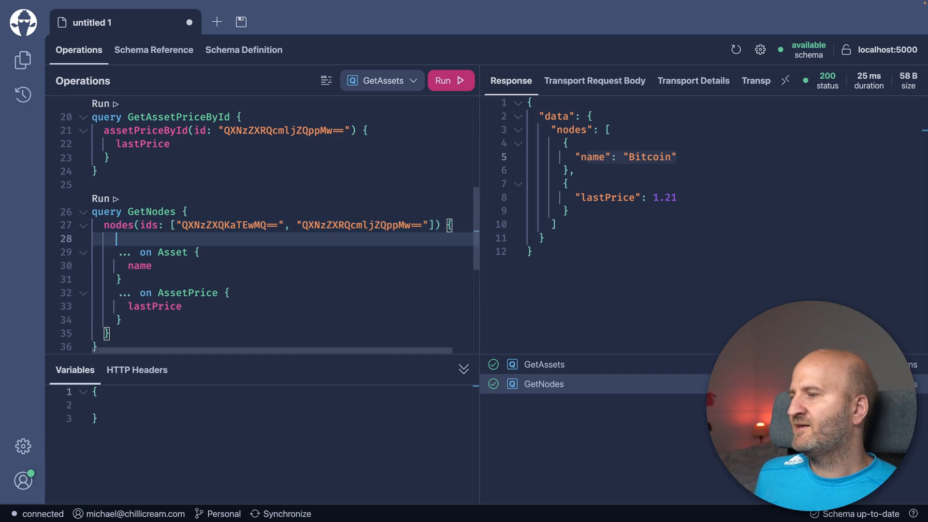
text(__typename)
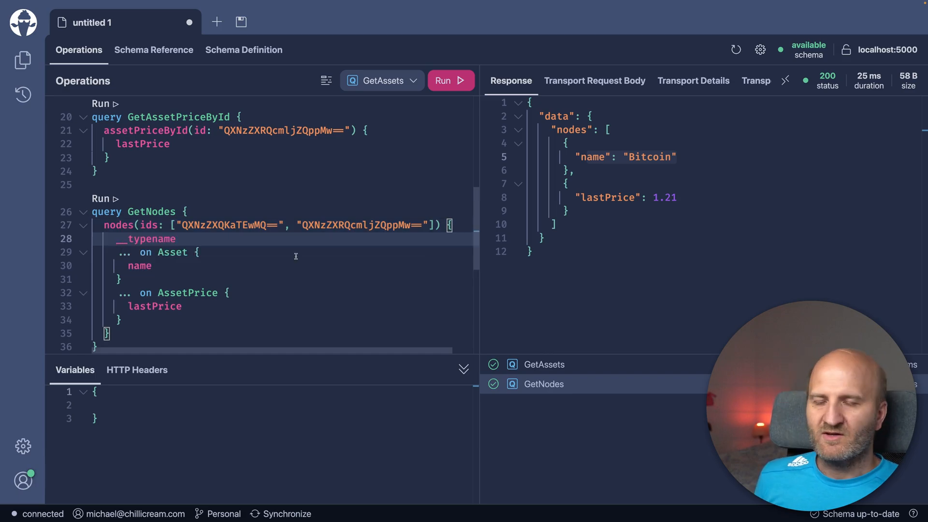